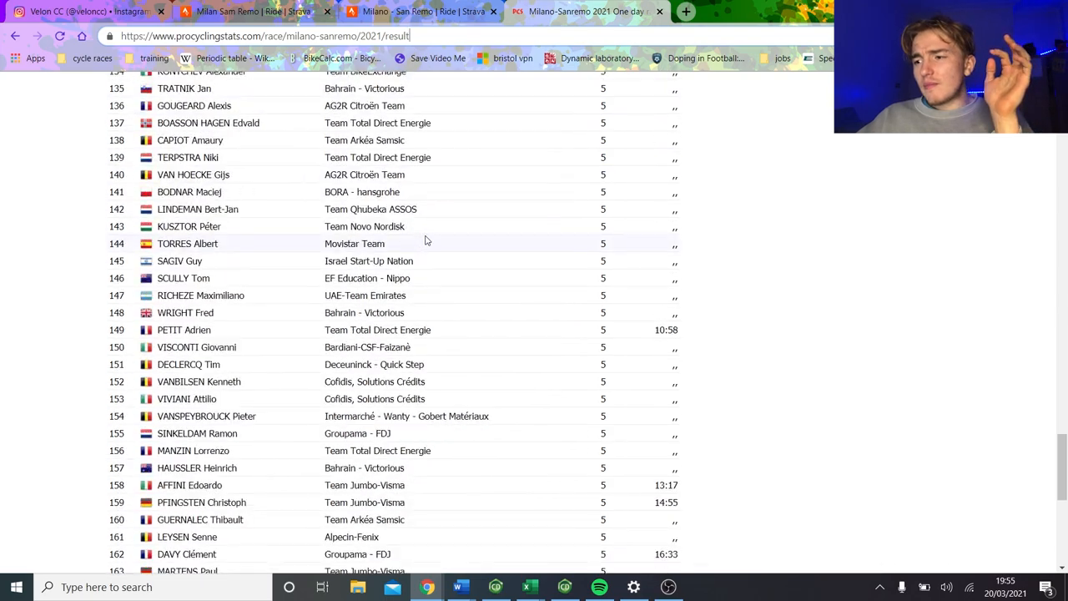
Scroll through the Milano-Sanremo 2021 results, down to the non-finishers and back to Stuyven's win.
{"action": "scroll", "scroll_direction": "down", "scroll_amount": 3}
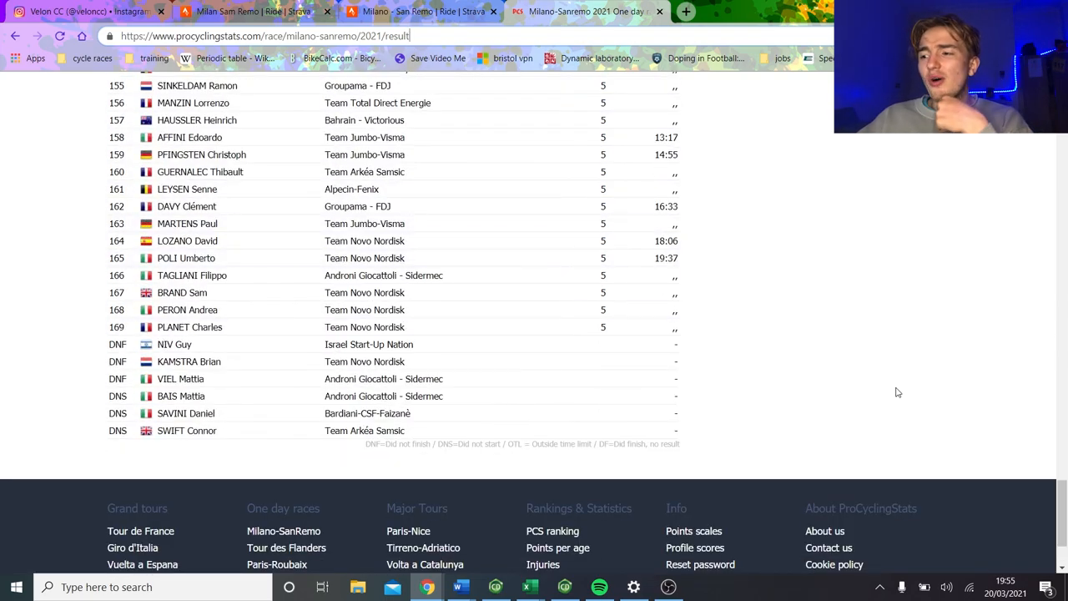
{"action": "scroll", "scroll_direction": "up", "scroll_amount": 3}
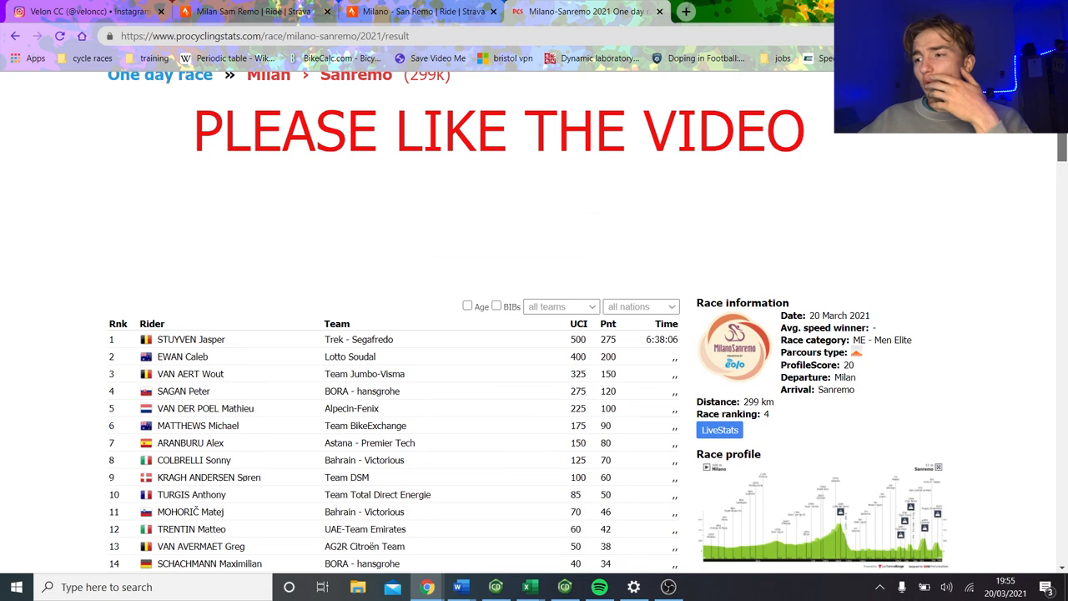
{"action": "scroll", "scroll_direction": "down", "scroll_amount": 3}
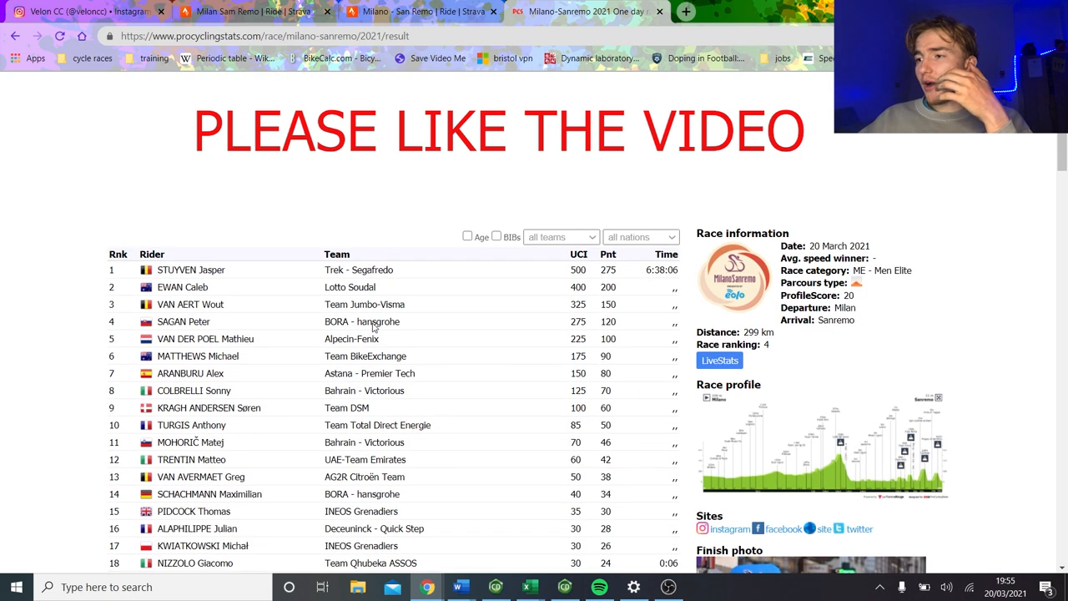
{"action": "mouse_move", "coordinate": [292, 326]}
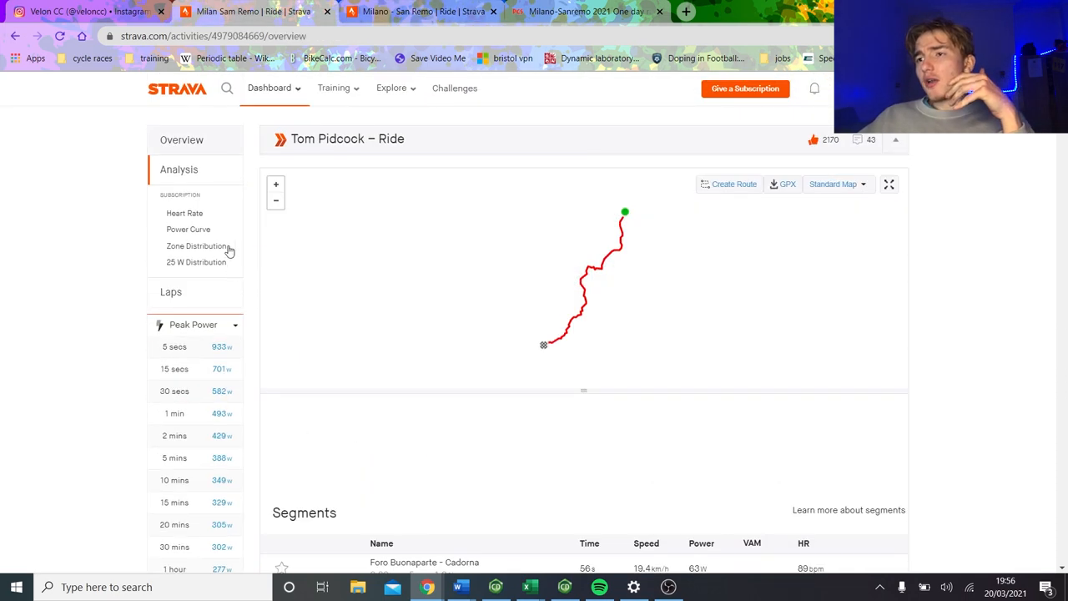
Show the ride overview: 307.55 km, 6:56:31 moving time, 1,984 m elevation, 227 W weighted power.
{"action": "left_click", "coordinate": [181, 140]}
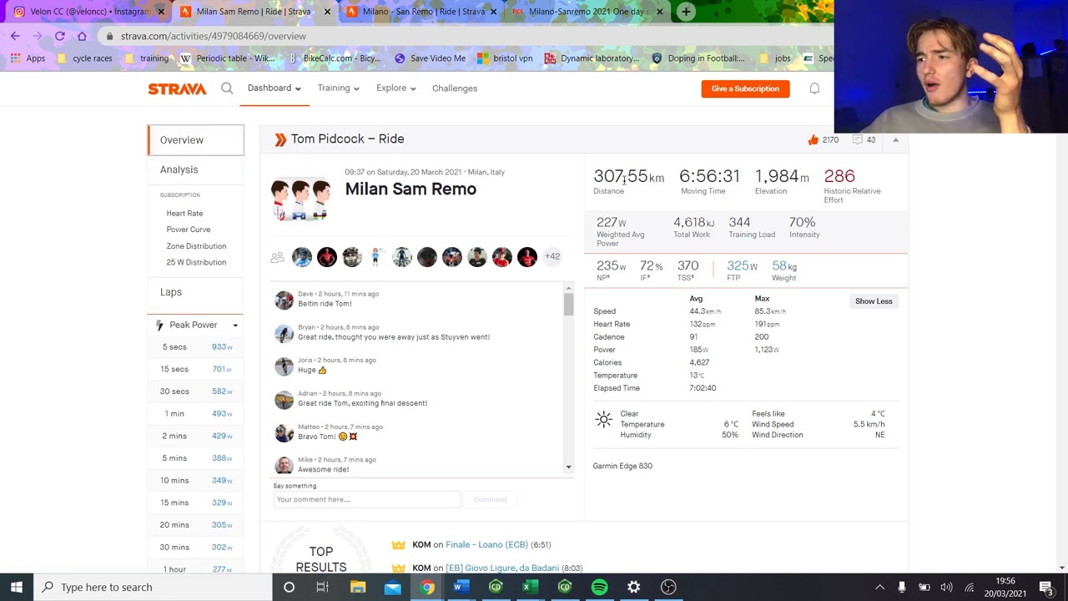
{"action": "mouse_move", "coordinate": [163, 162]}
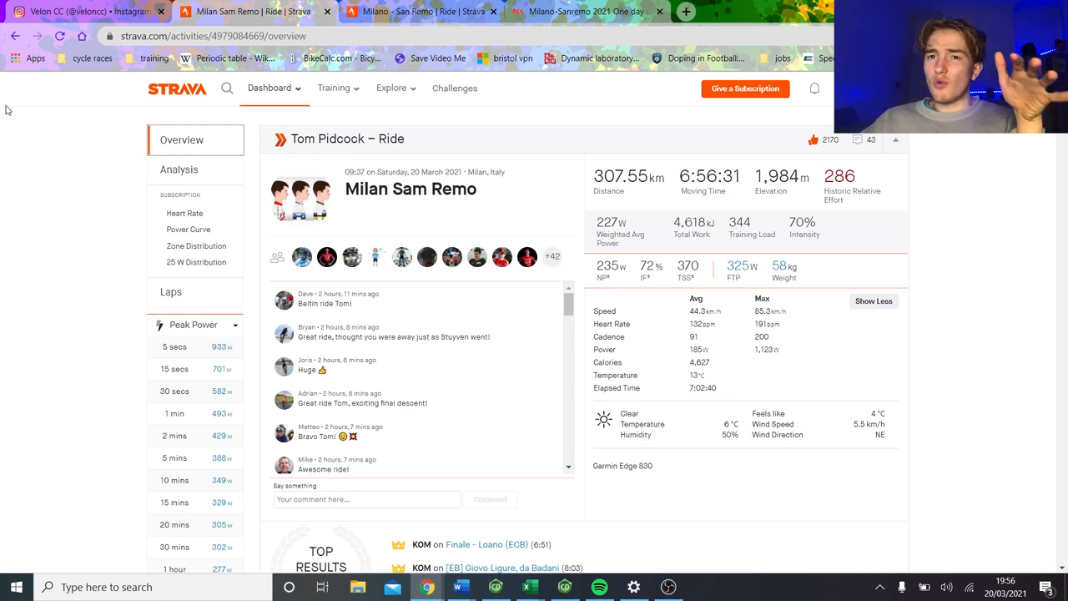
{"action": "mouse_move", "coordinate": [165, 173]}
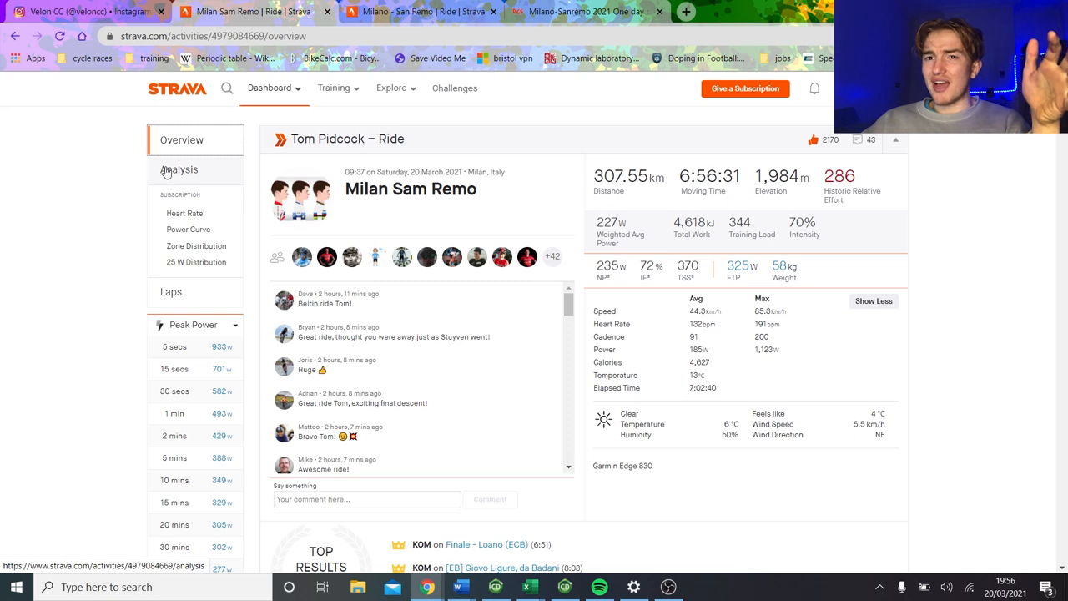
Open the analysis charts and view the first 170.1 km: 164 W average, 197 W NP.
{"action": "left_click", "coordinate": [179, 170]}
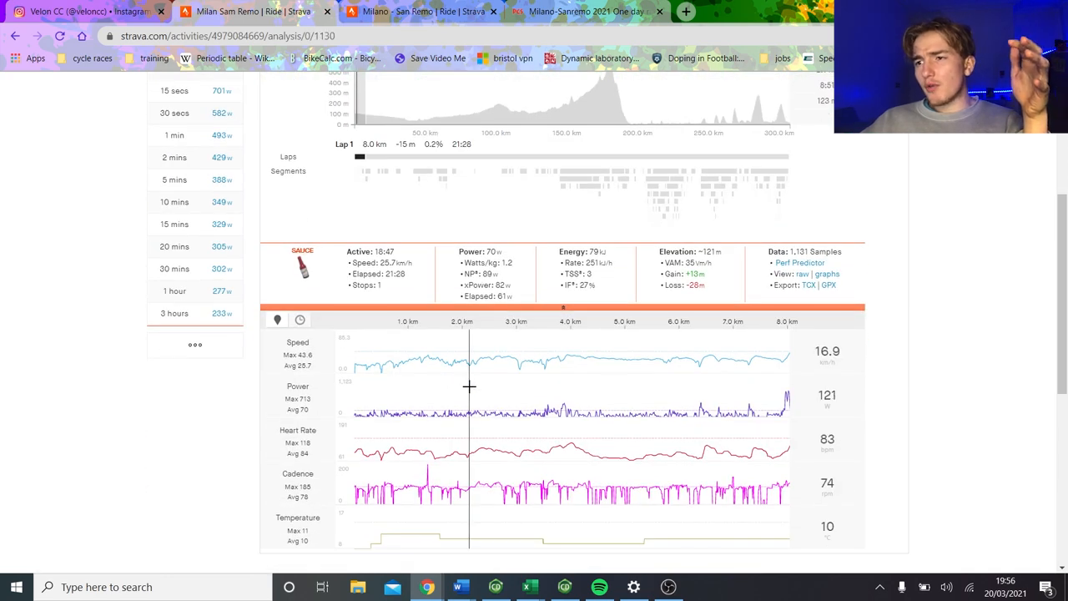
{"action": "mouse_move", "coordinate": [549, 395]}
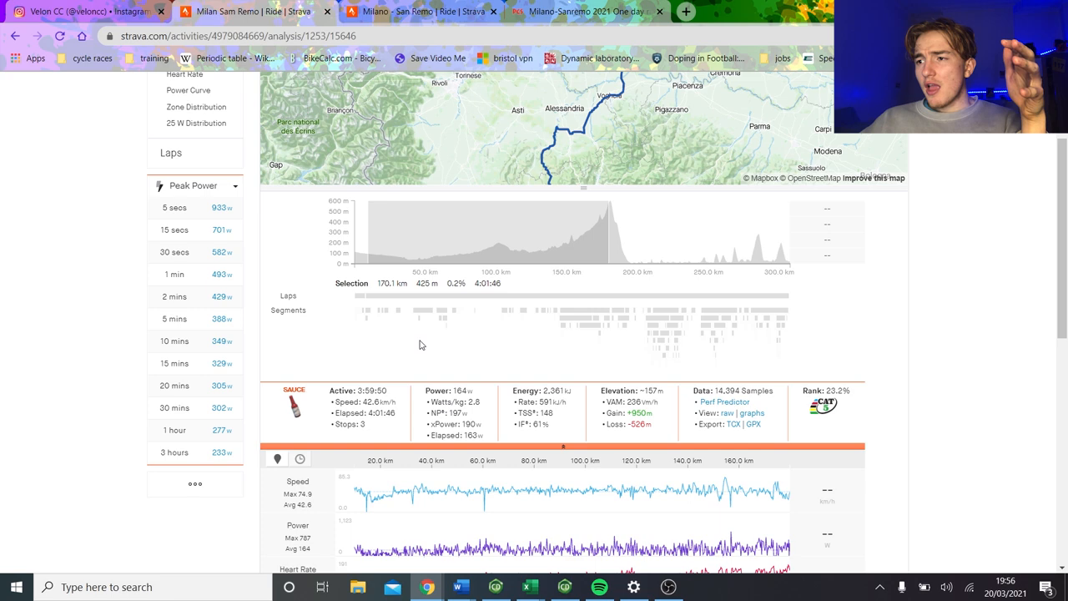
{"action": "scroll", "scroll_direction": "down", "scroll_amount": 3}
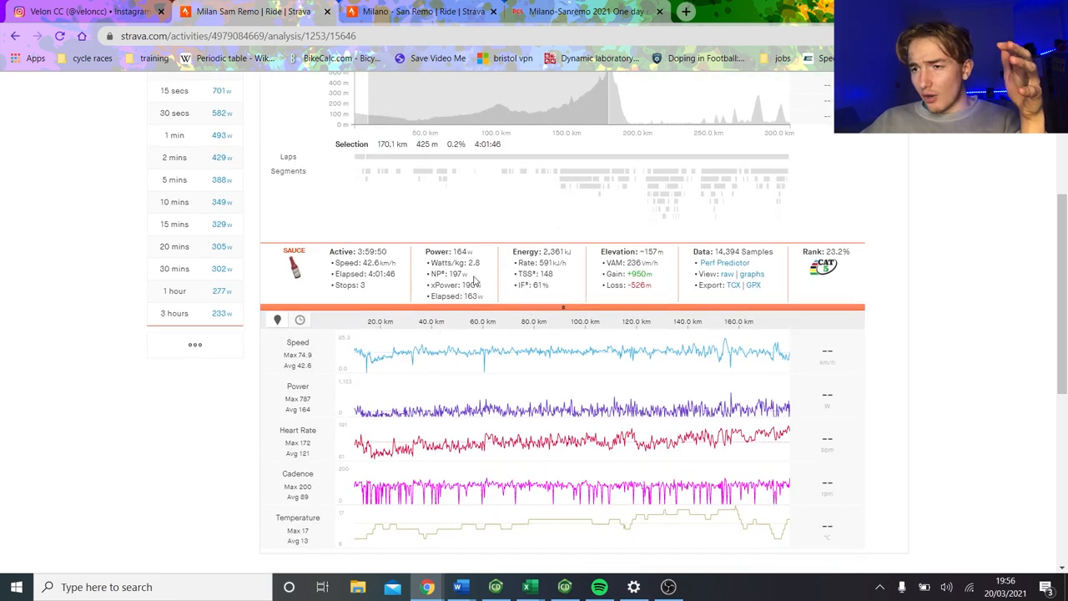
{"action": "mouse_move", "coordinate": [442, 274]}
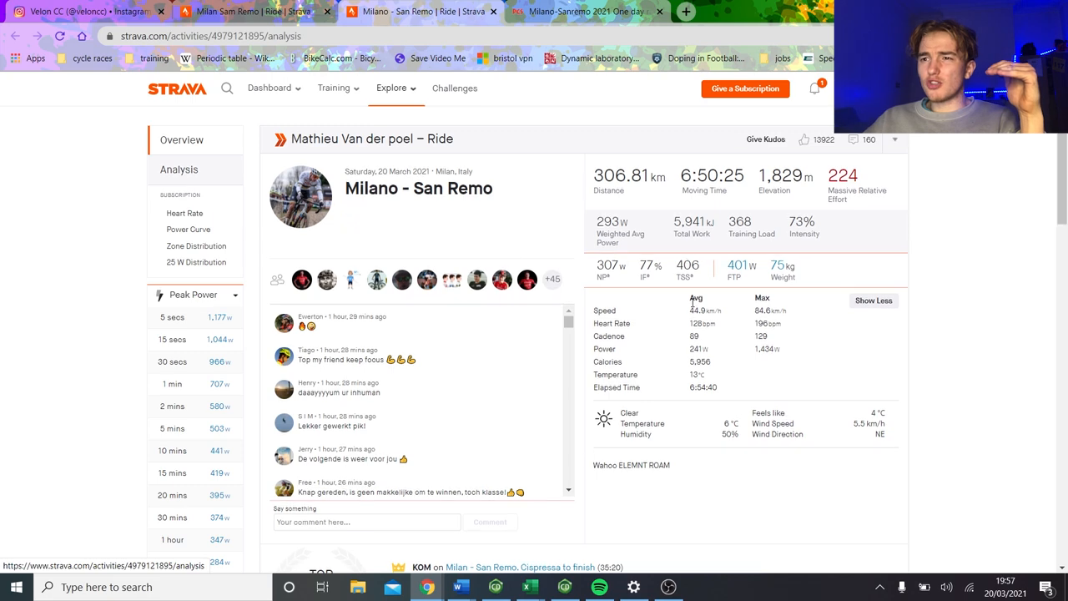
Scroll through Van der Poel's analysis of the first 176.7 km selection.
{"action": "scroll", "scroll_direction": "down", "scroll_amount": 3}
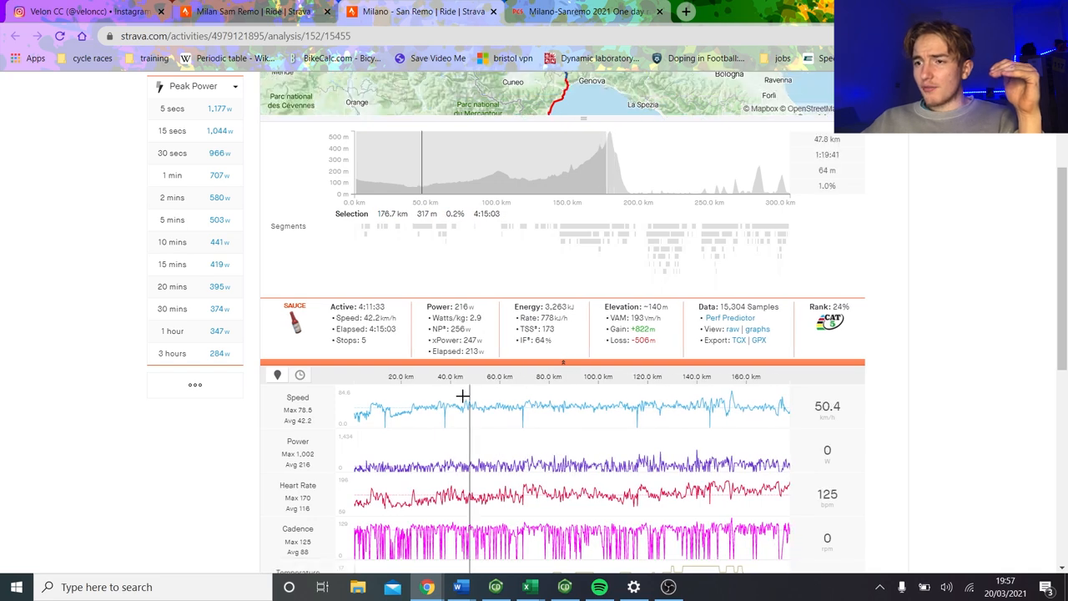
{"action": "scroll", "scroll_direction": "down", "scroll_amount": 3}
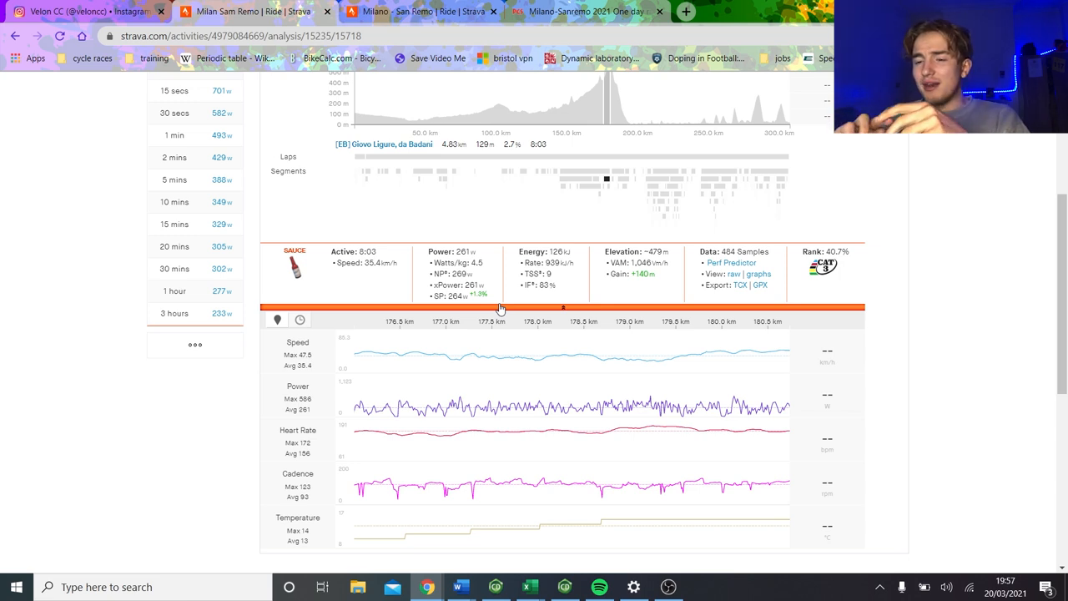
{"action": "mouse_move", "coordinate": [521, 300]}
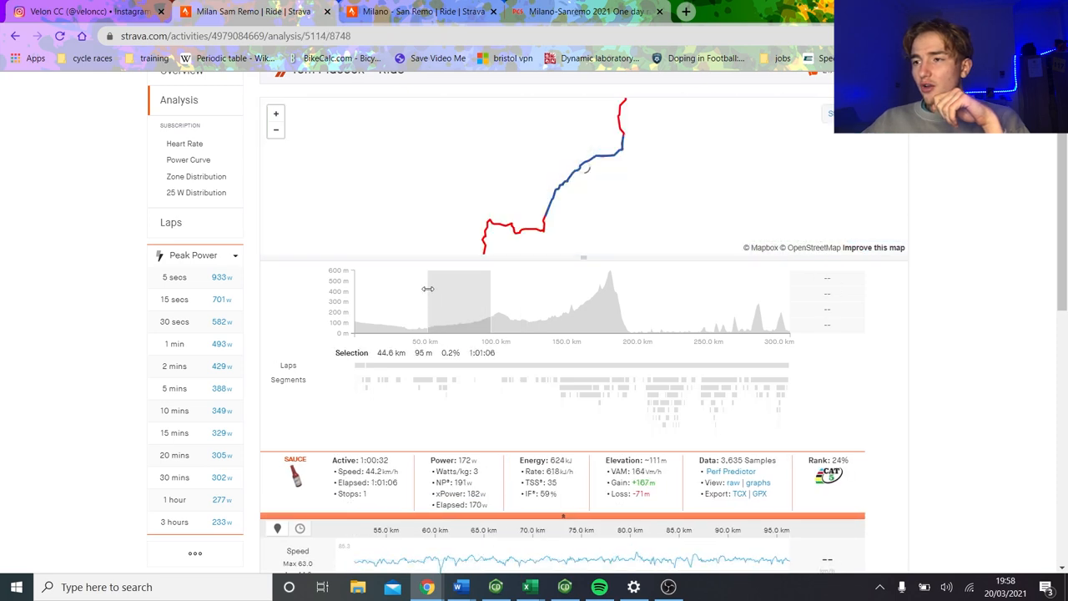
Review graphs for the 73.3 km stretch from about 185 km: 208 W average, 245 W NP.
{"action": "scroll", "scroll_direction": "down", "scroll_amount": 3}
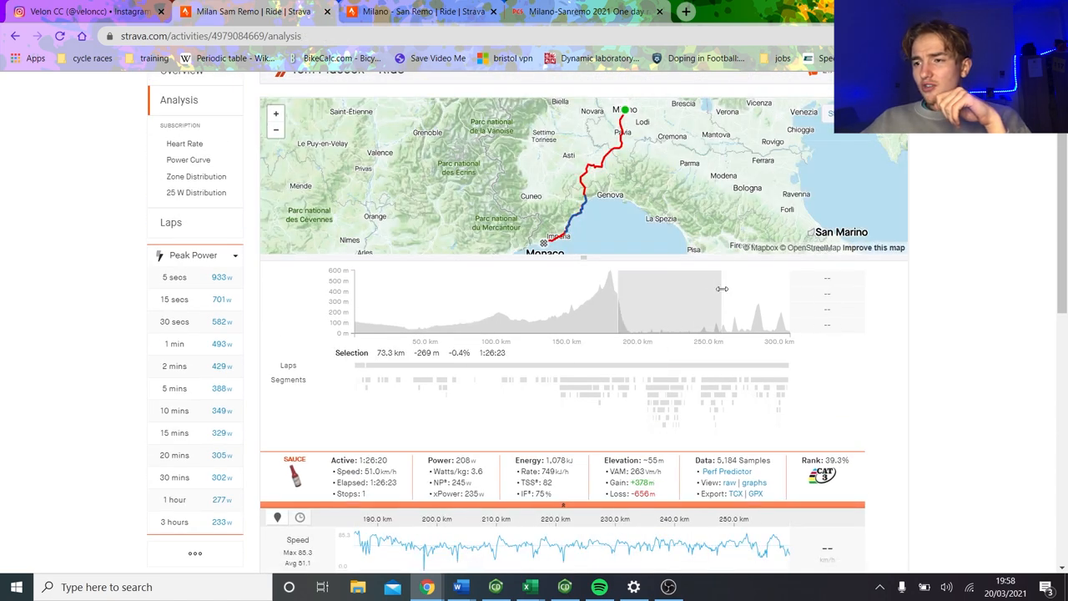
{"action": "scroll", "scroll_direction": "down", "scroll_amount": 3}
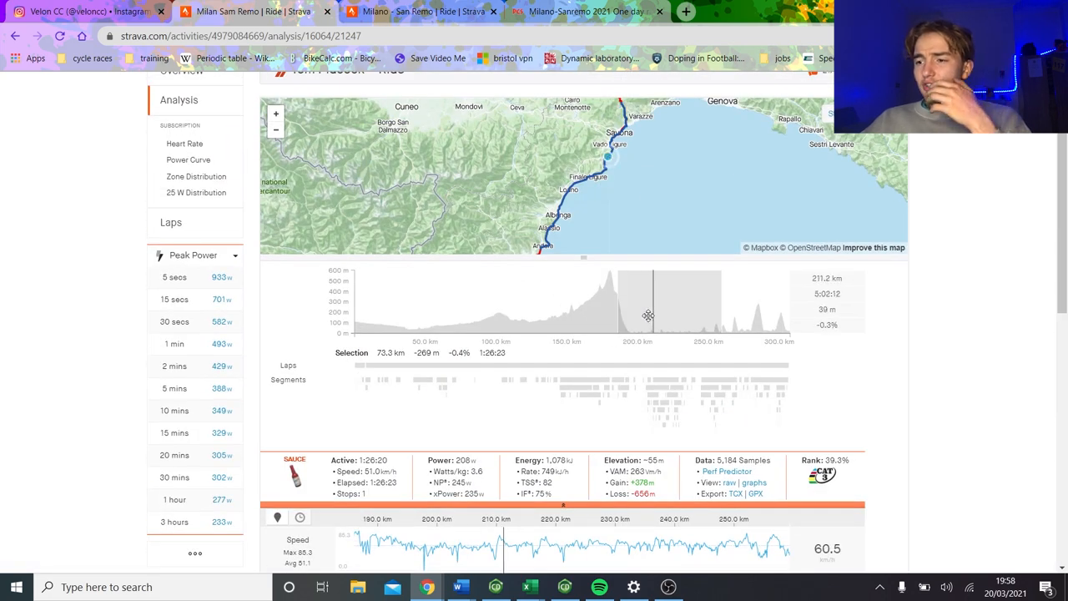
{"action": "scroll", "scroll_direction": "down", "scroll_amount": 3}
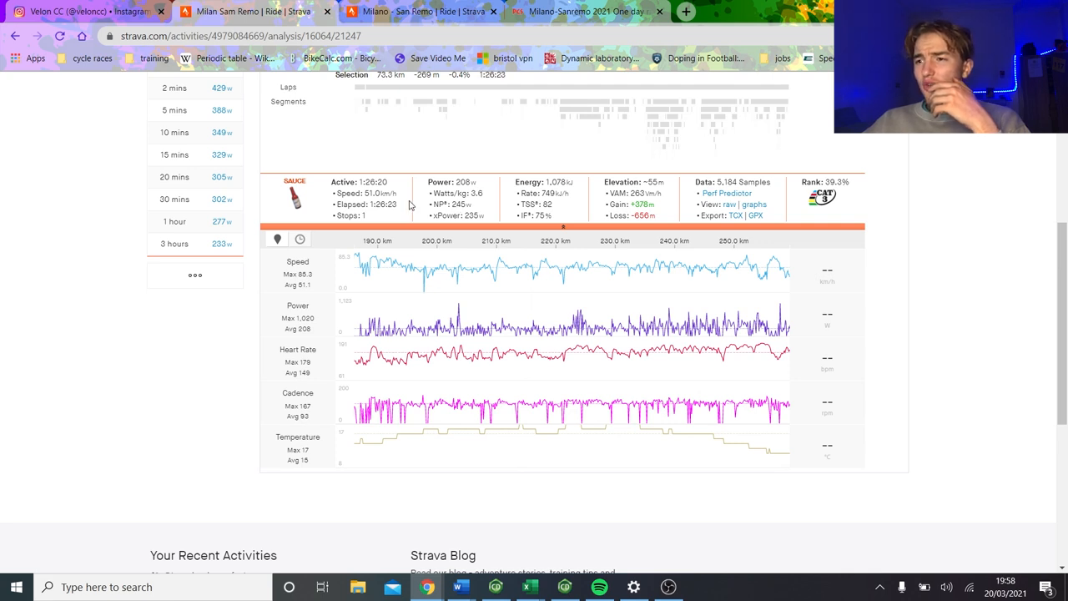
{"action": "mouse_move", "coordinate": [542, 334]}
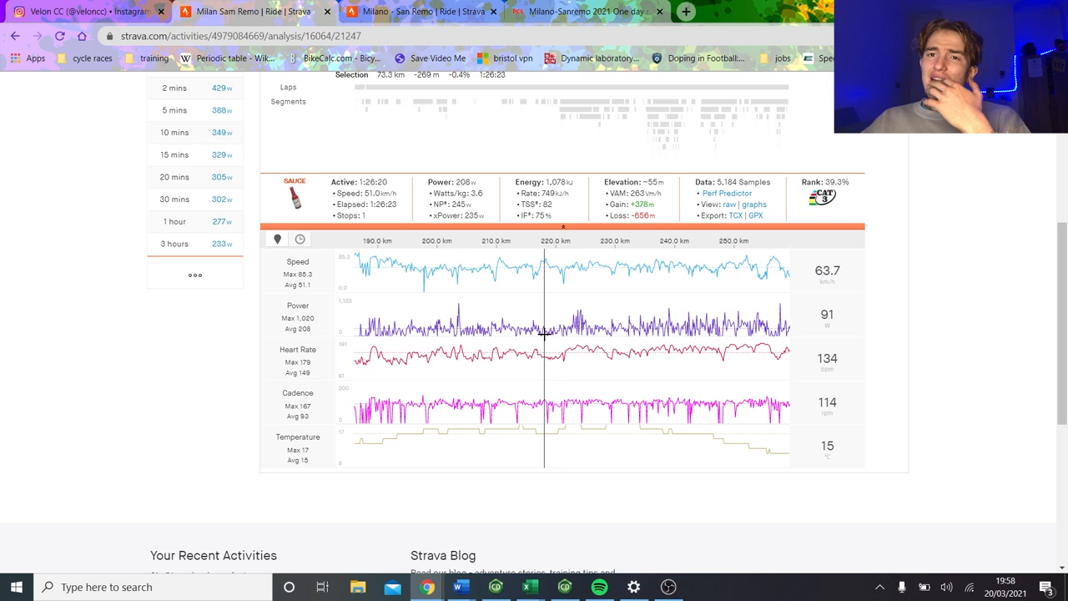
{"action": "mouse_move", "coordinate": [734, 338]}
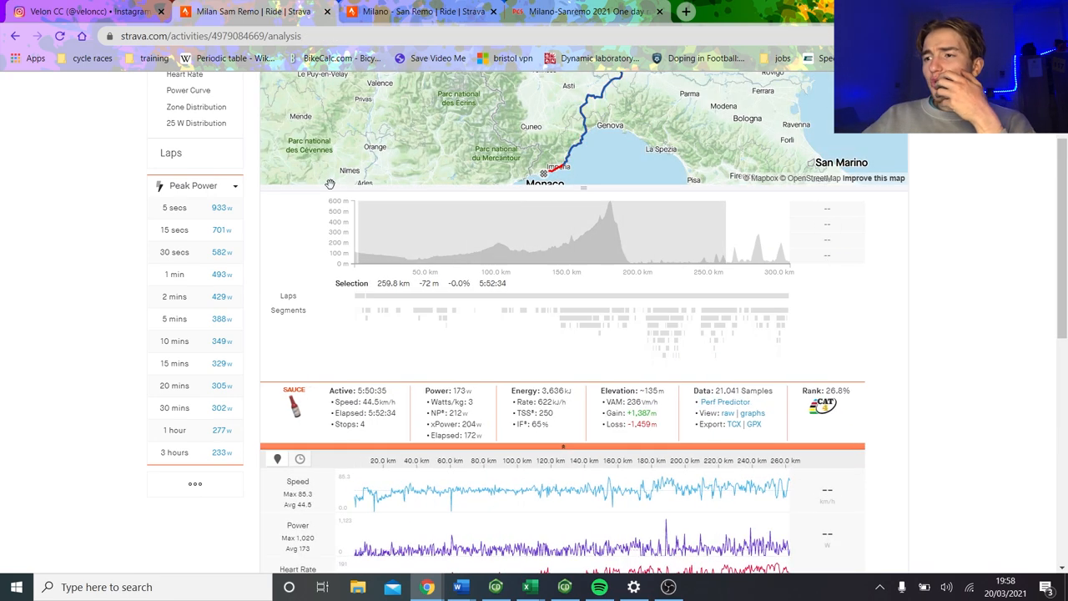
Review graphs and stats for the final 42.8 km: 57:33 elapsed, 274 W average, 317 W NP.
{"action": "scroll", "scroll_direction": "down", "scroll_amount": 3}
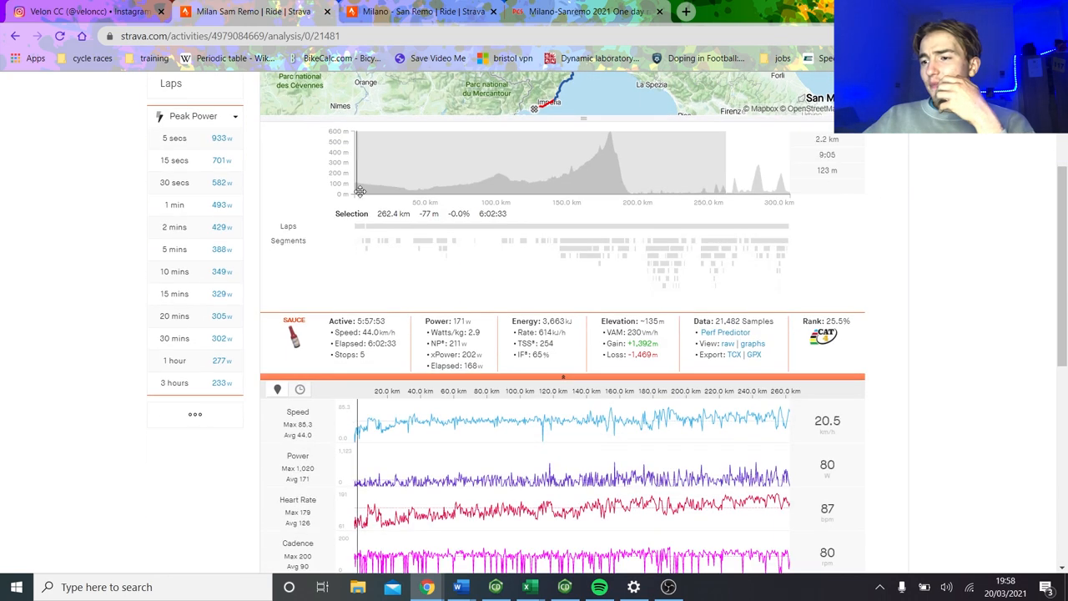
{"action": "scroll", "scroll_direction": "down", "scroll_amount": 3}
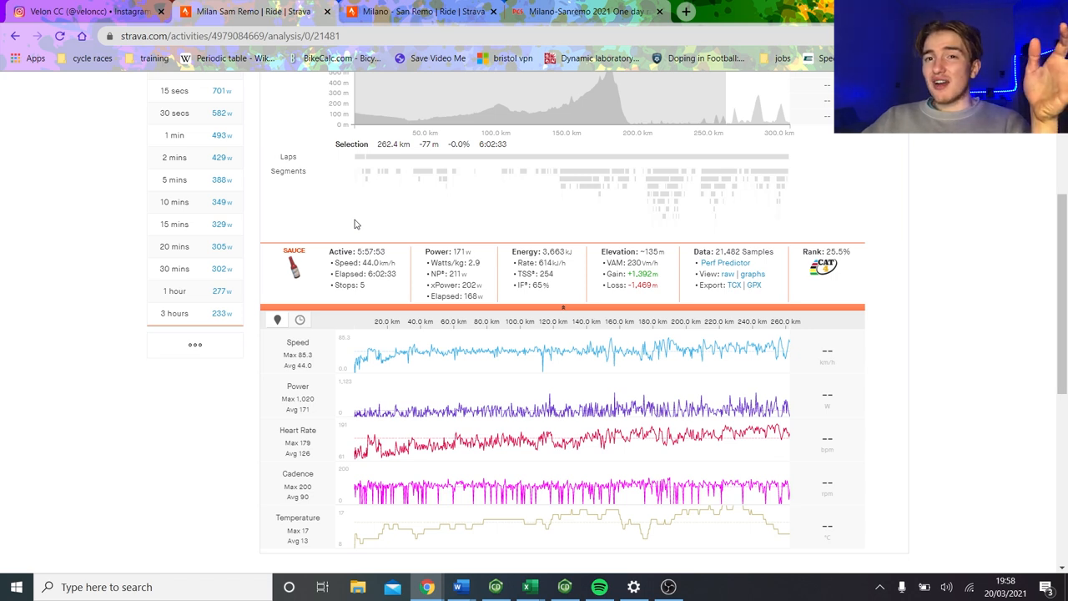
{"action": "mouse_move", "coordinate": [767, 94]}
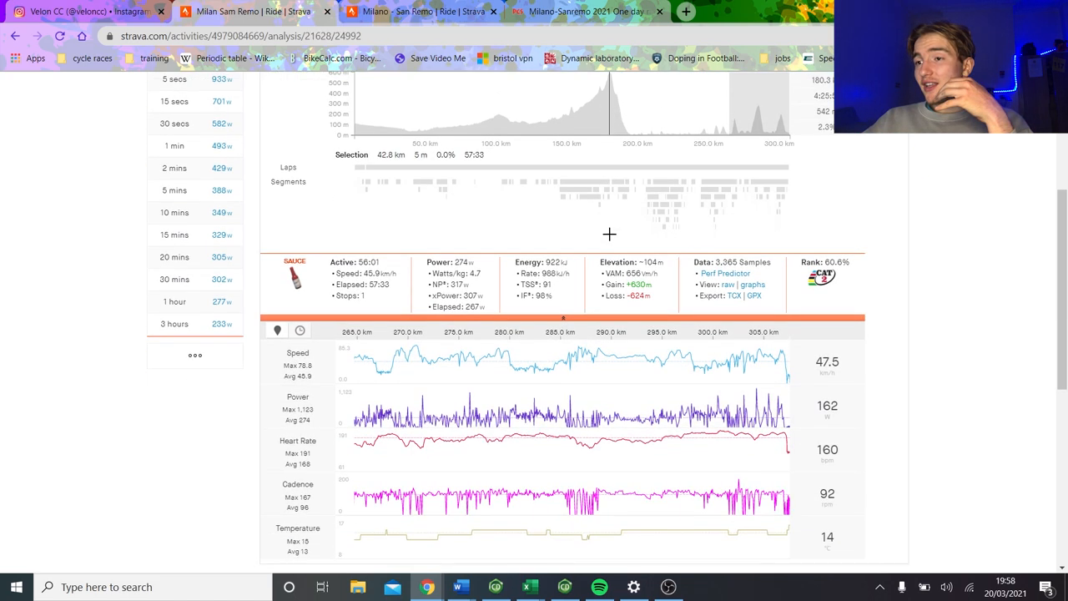
{"action": "scroll", "scroll_direction": "down", "scroll_amount": 3}
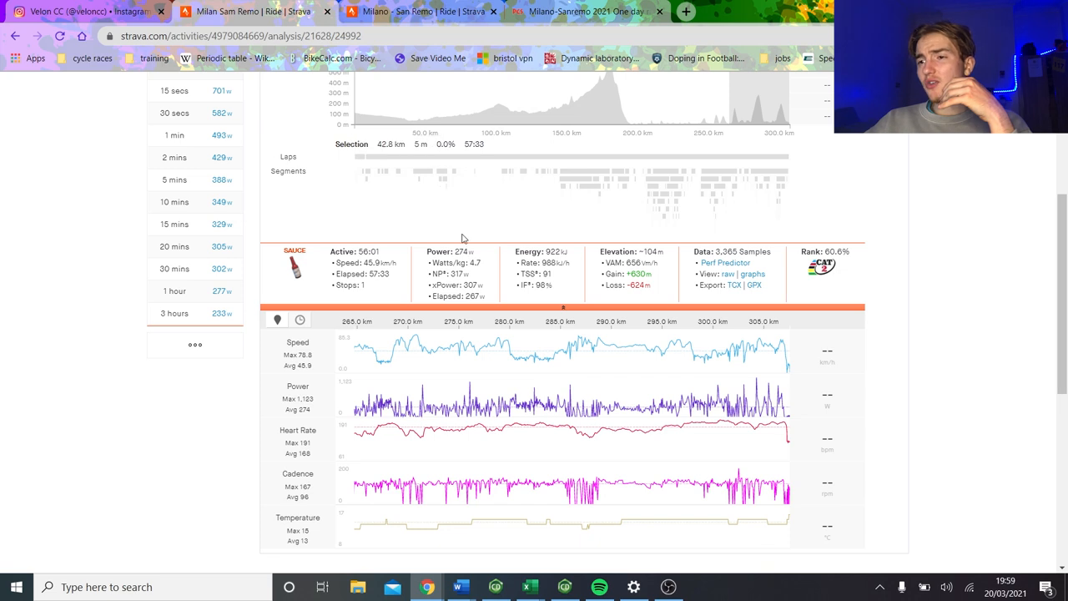
{"action": "mouse_move", "coordinate": [671, 134]}
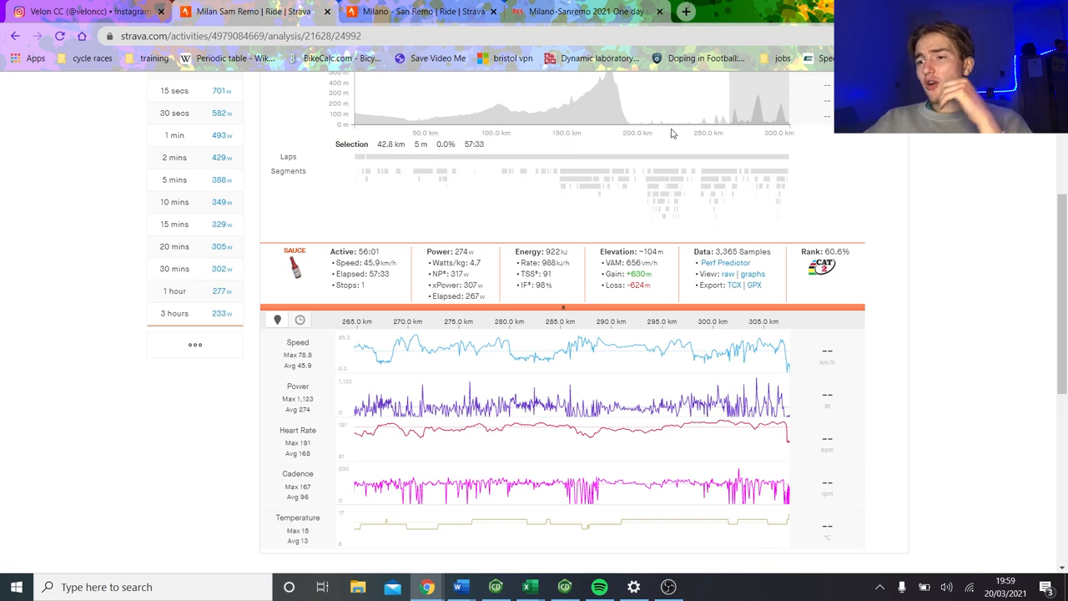
{"action": "mouse_move", "coordinate": [638, 147]}
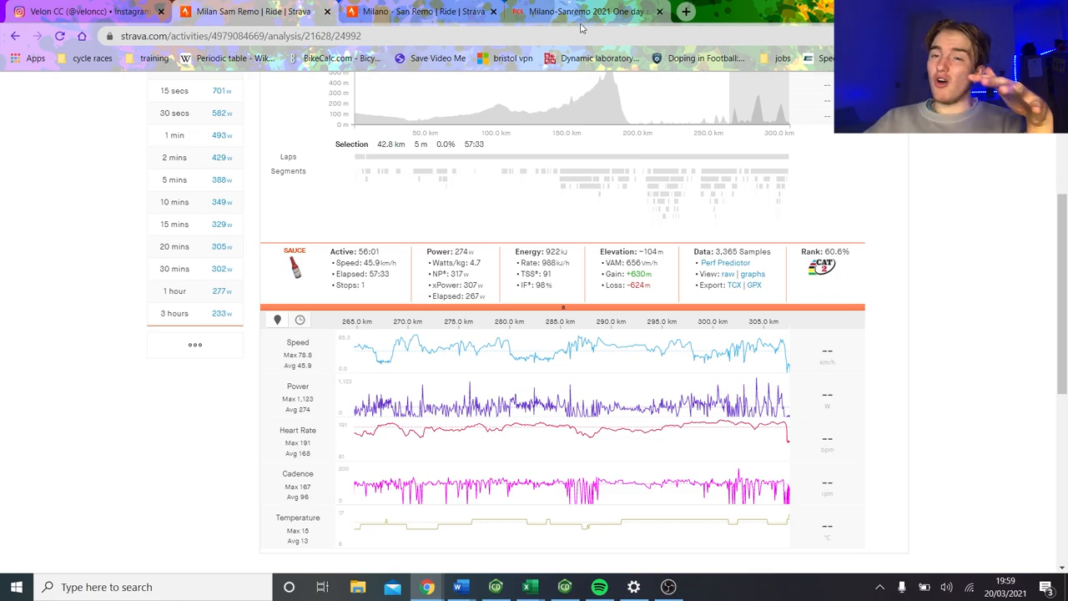
Check the Milano-Sanremo 2021 results down to the DNF/DNS riders, then return to Strava.
{"action": "left_click", "coordinate": [592, 11]}
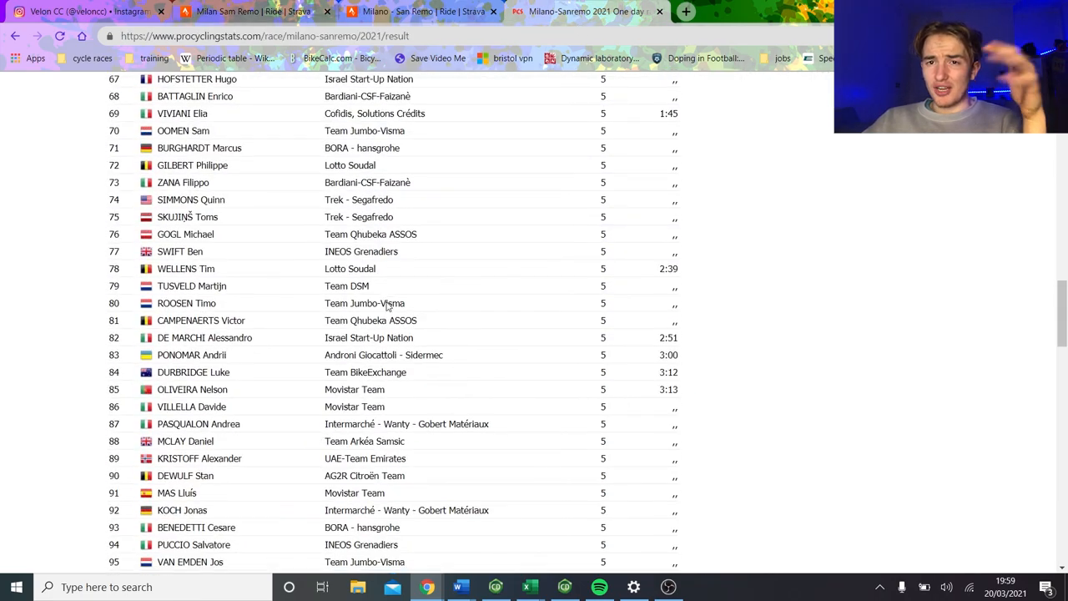
{"action": "scroll", "scroll_direction": "down", "scroll_amount": 3}
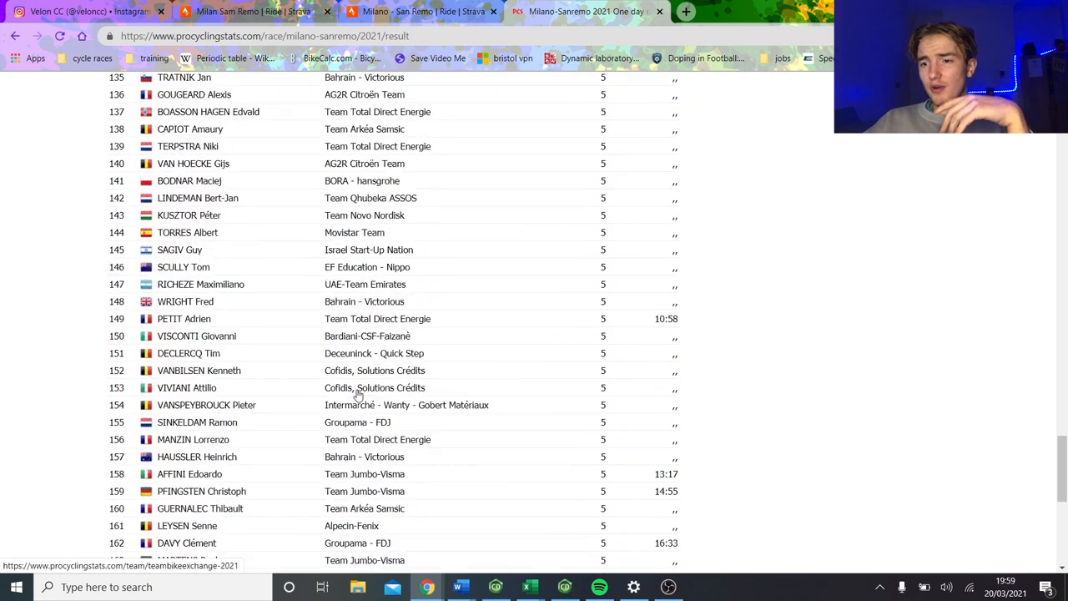
{"action": "scroll", "scroll_direction": "down", "scroll_amount": 3}
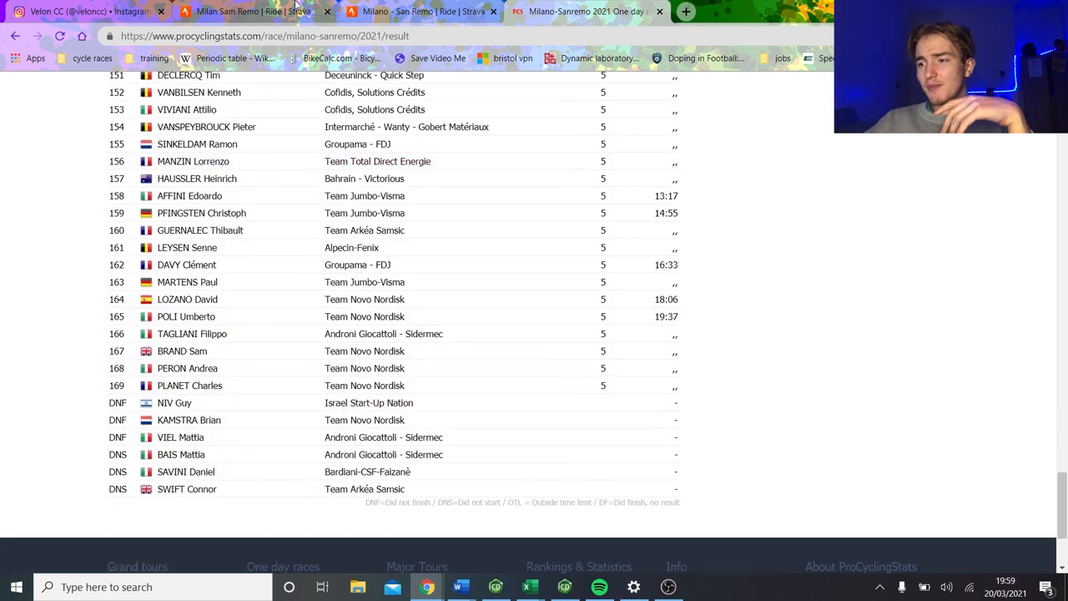
{"action": "left_click", "coordinate": [251, 14]}
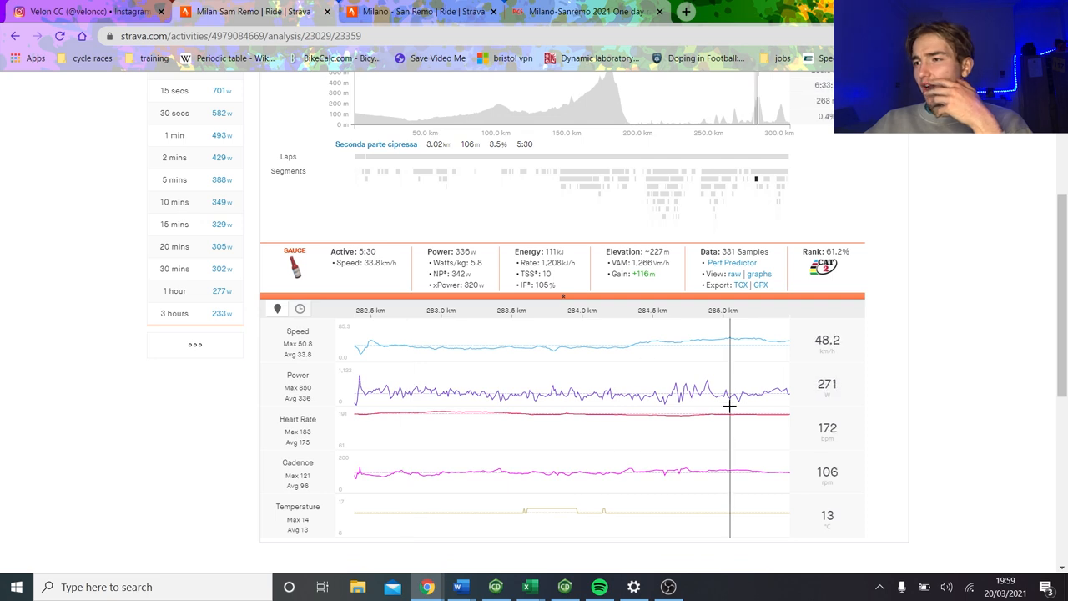
{"action": "mouse_move", "coordinate": [671, 333]}
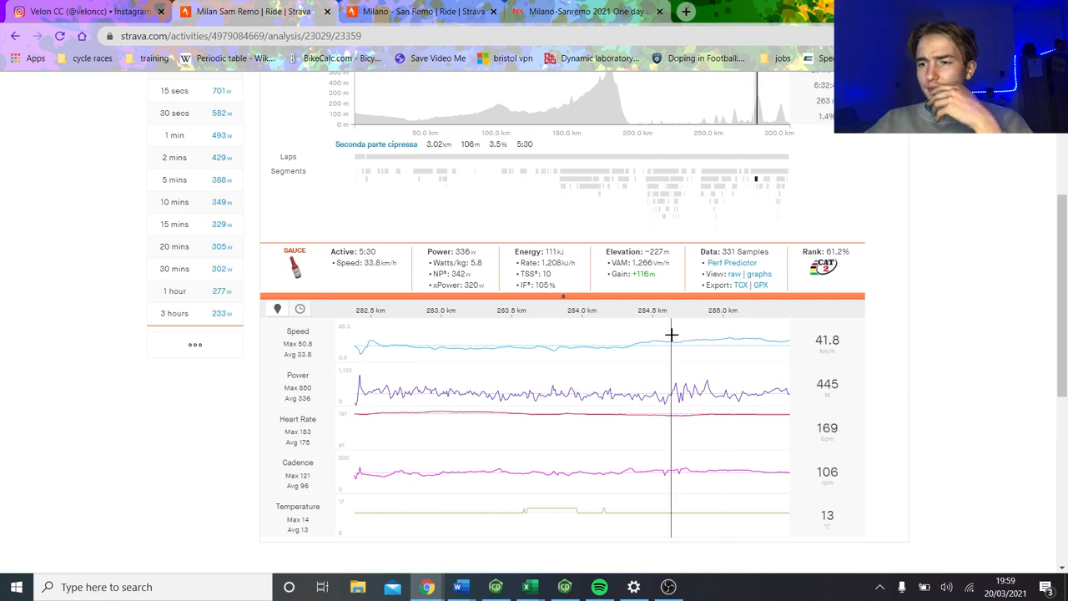
{"action": "mouse_move", "coordinate": [668, 326]}
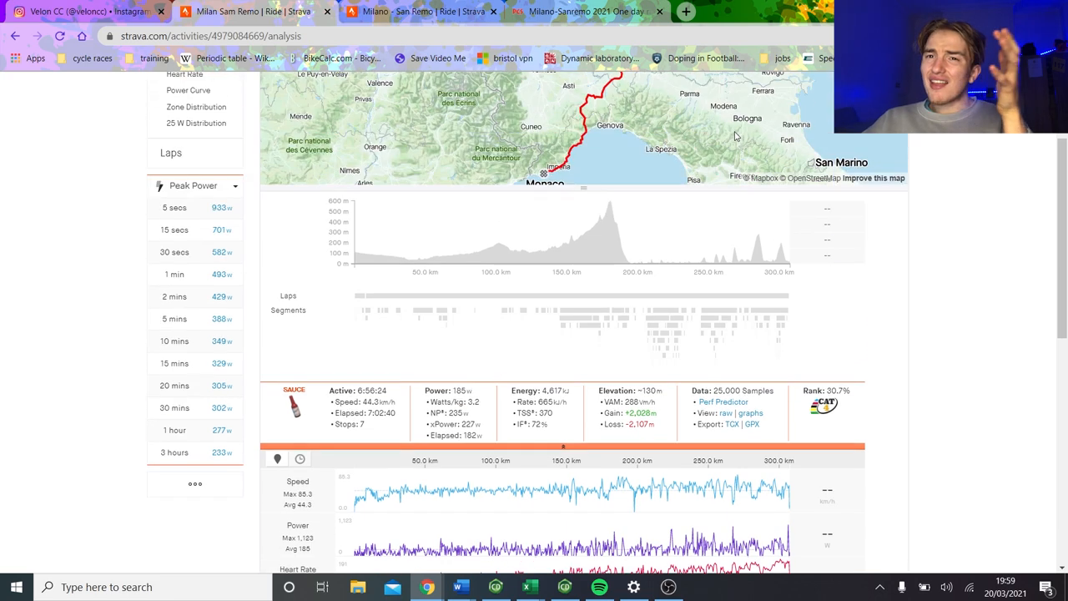
{"action": "mouse_move", "coordinate": [242, 13]}
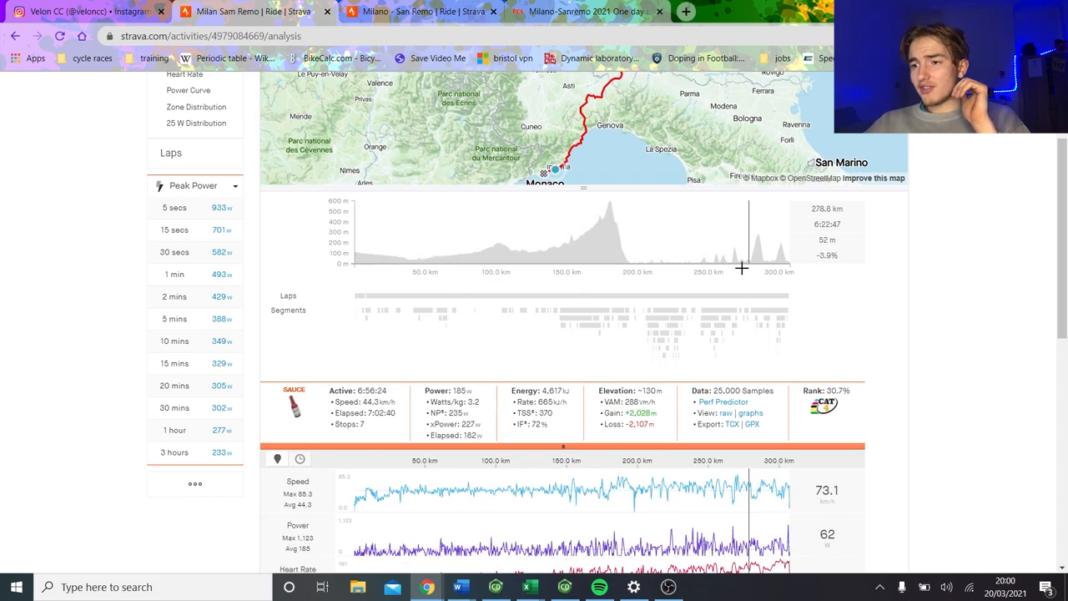
Select the Last 500m of Berta segment effort.
{"action": "left_click", "coordinate": [734, 323]}
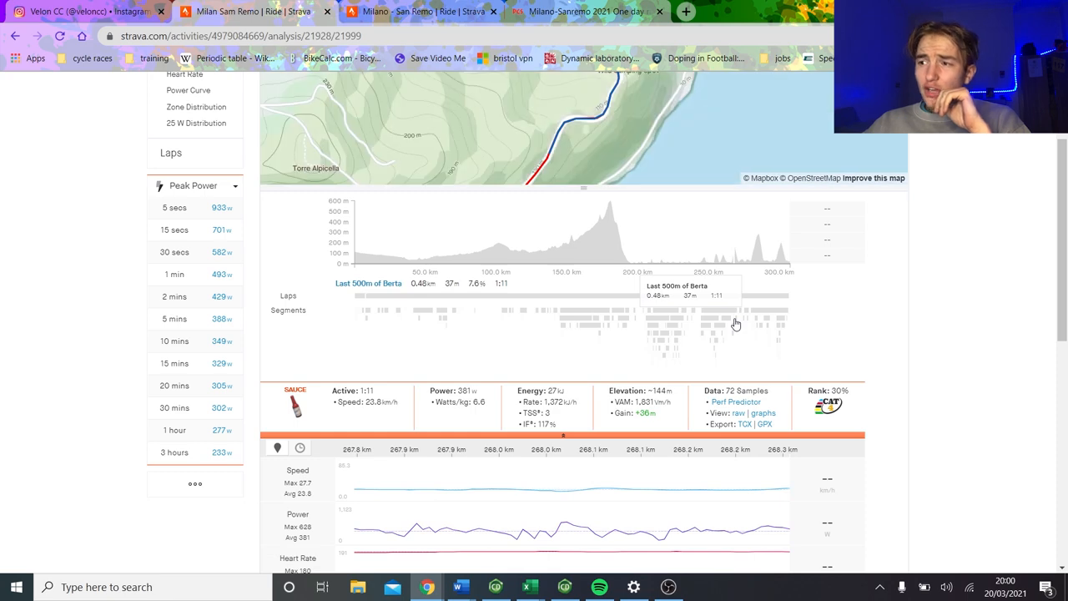
{"action": "scroll", "scroll_direction": "down", "scroll_amount": 3}
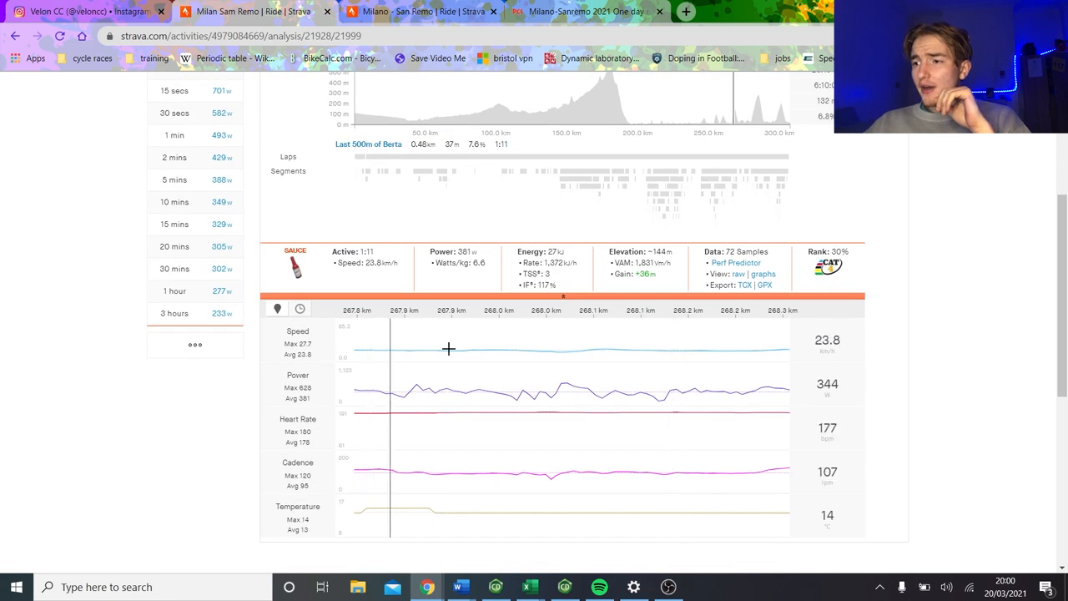
{"action": "scroll", "scroll_direction": "up", "scroll_amount": 3}
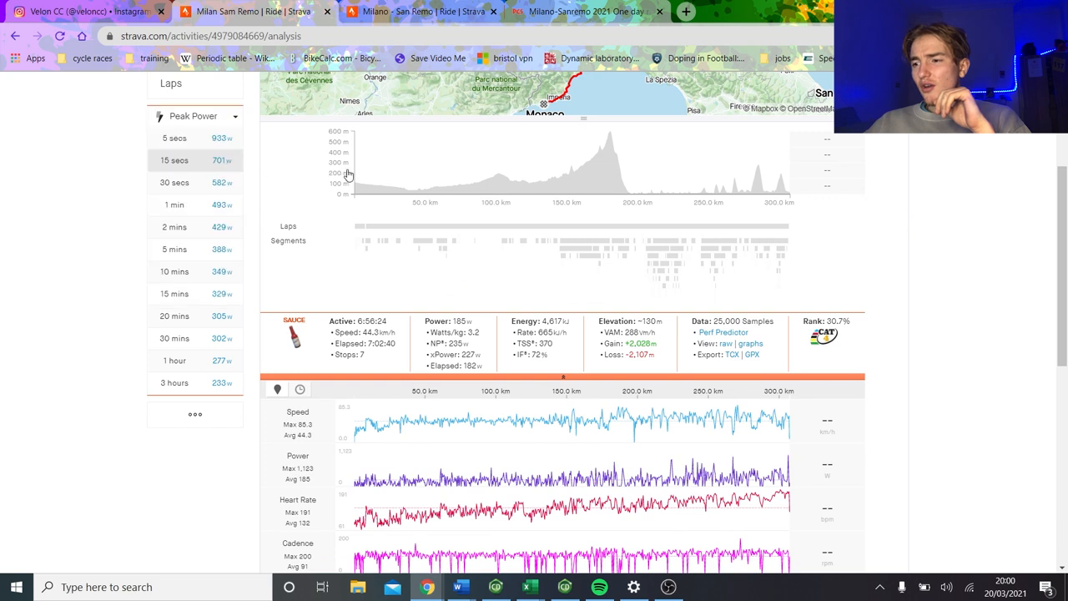
Switch best efforts to Peak NP and open the 337 W 30-minute effort.
{"action": "left_click", "coordinate": [194, 116]}
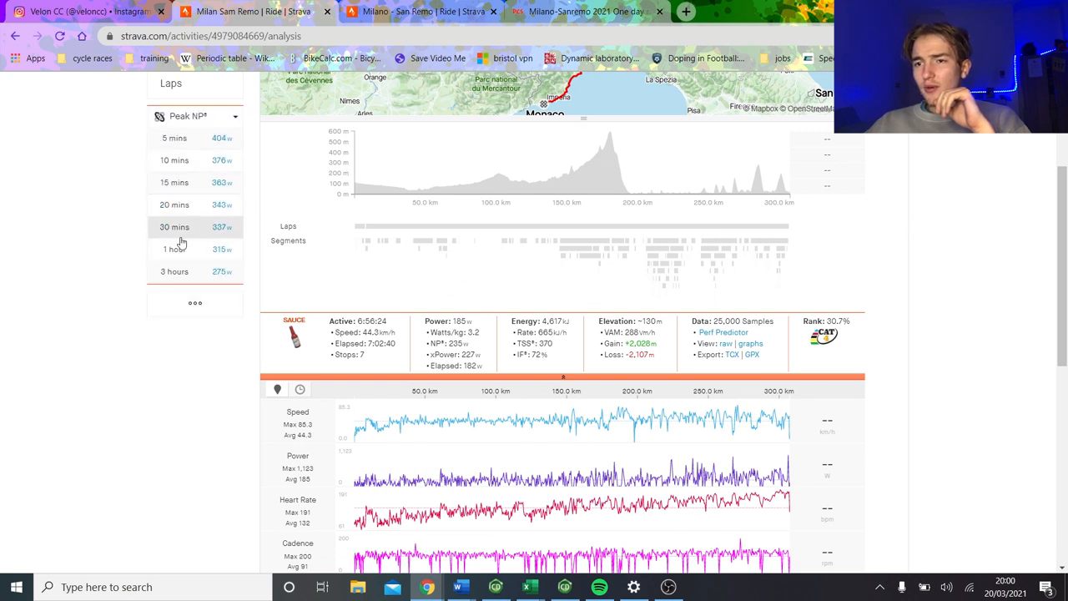
{"action": "left_click", "coordinate": [175, 227]}
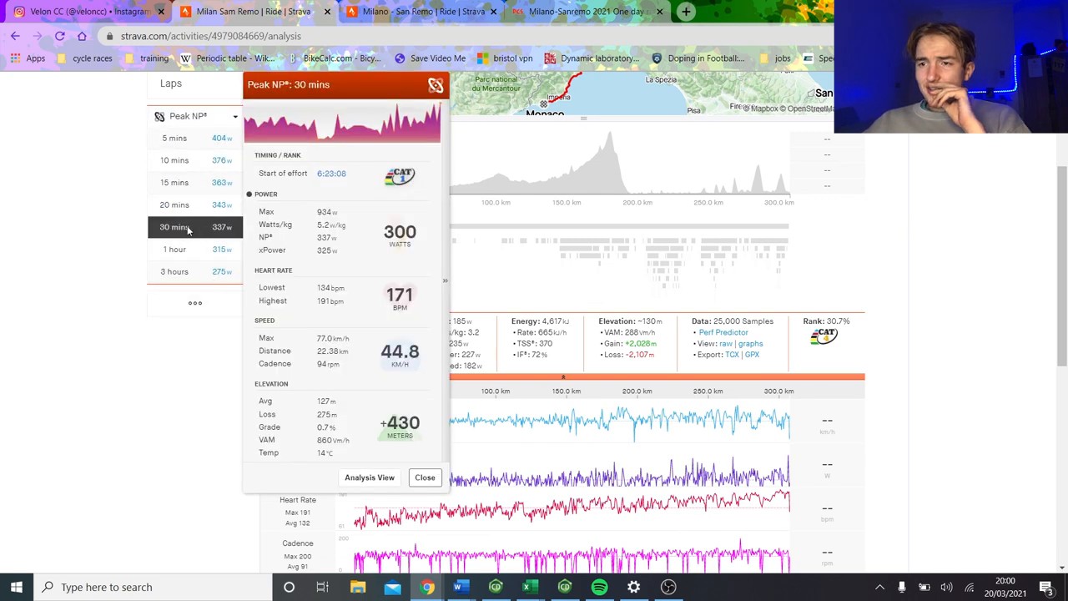
{"action": "left_click", "coordinate": [173, 249]}
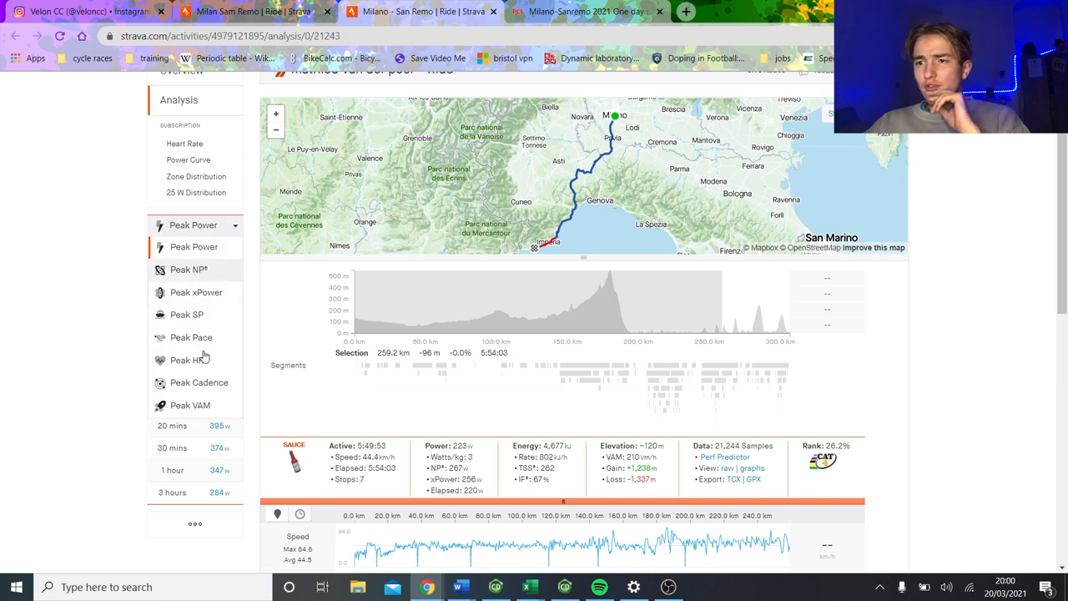
Switch to Peak NP and view the 421 W one-hour effort in the analysis graphs.
{"action": "left_click", "coordinate": [188, 270]}
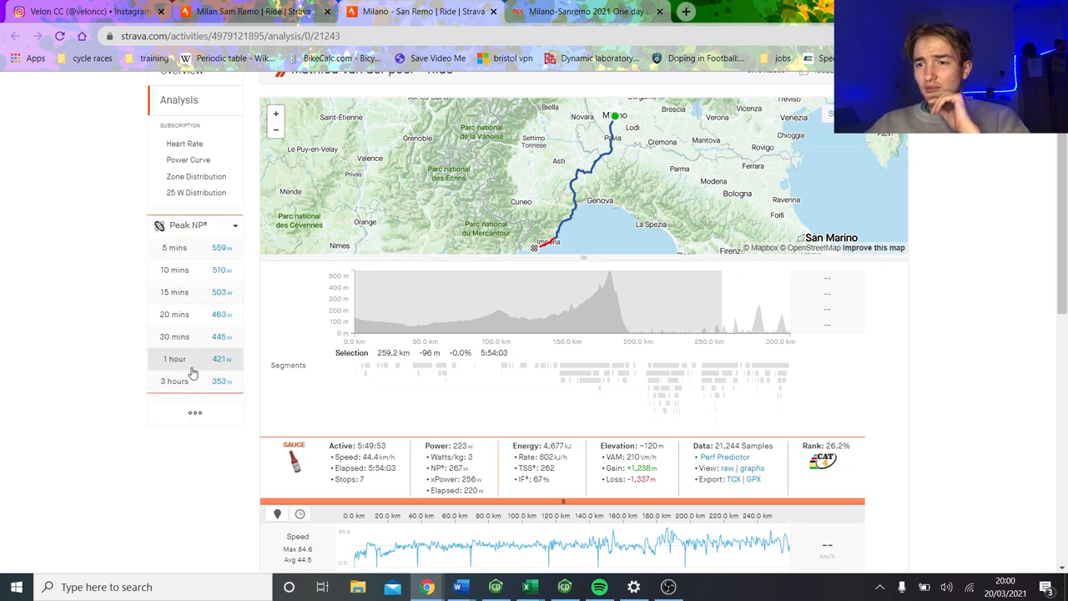
{"action": "left_click", "coordinate": [173, 358]}
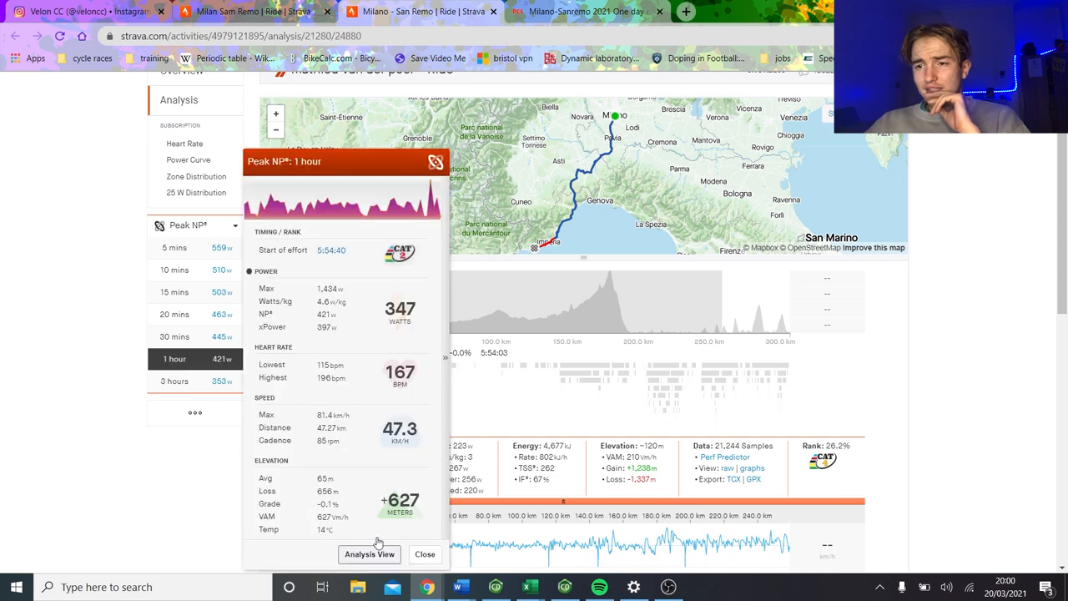
{"action": "left_click", "coordinate": [369, 554]}
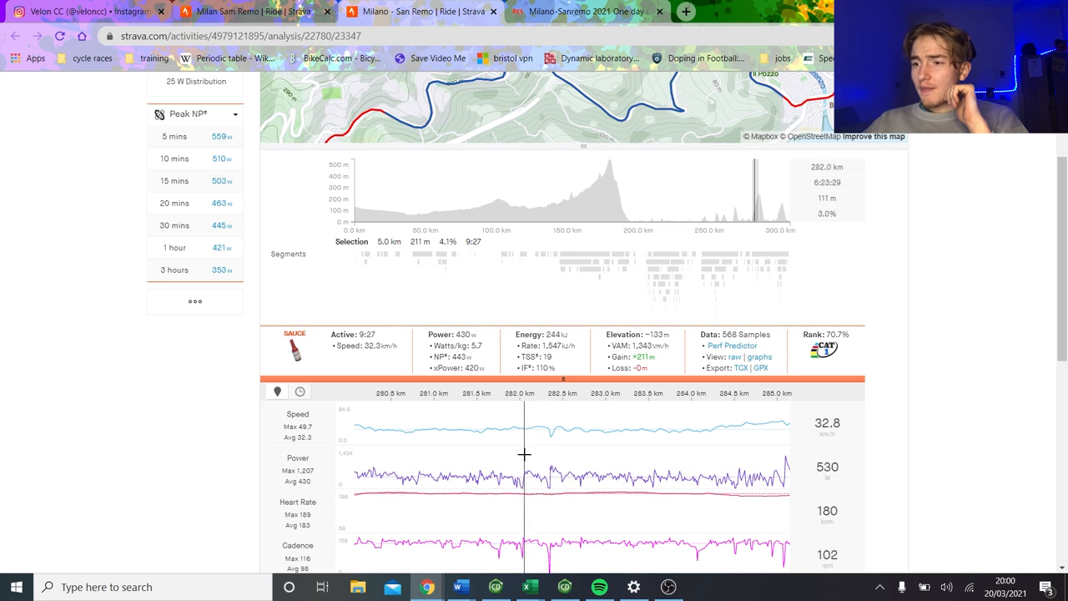
{"action": "scroll", "scroll_direction": "down", "scroll_amount": 3}
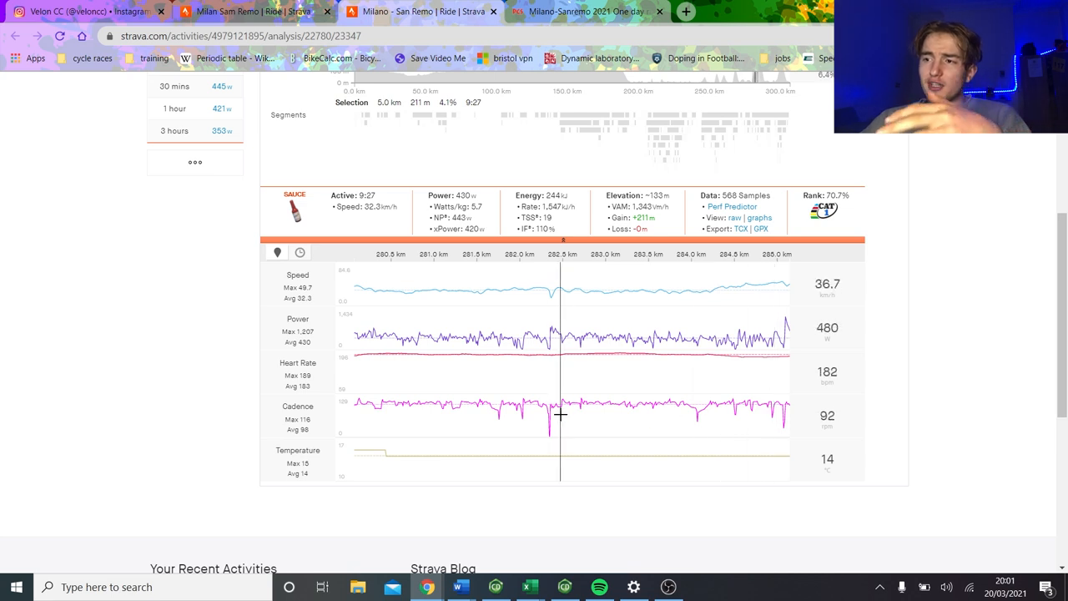
{"action": "mouse_move", "coordinate": [572, 411]}
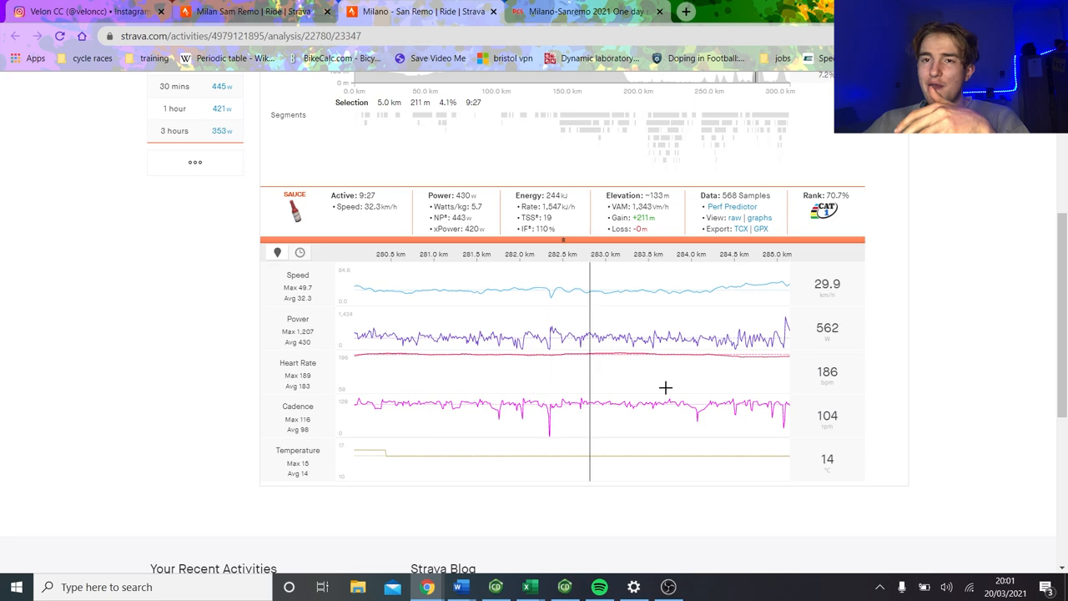
{"action": "mouse_move", "coordinate": [260, 392]}
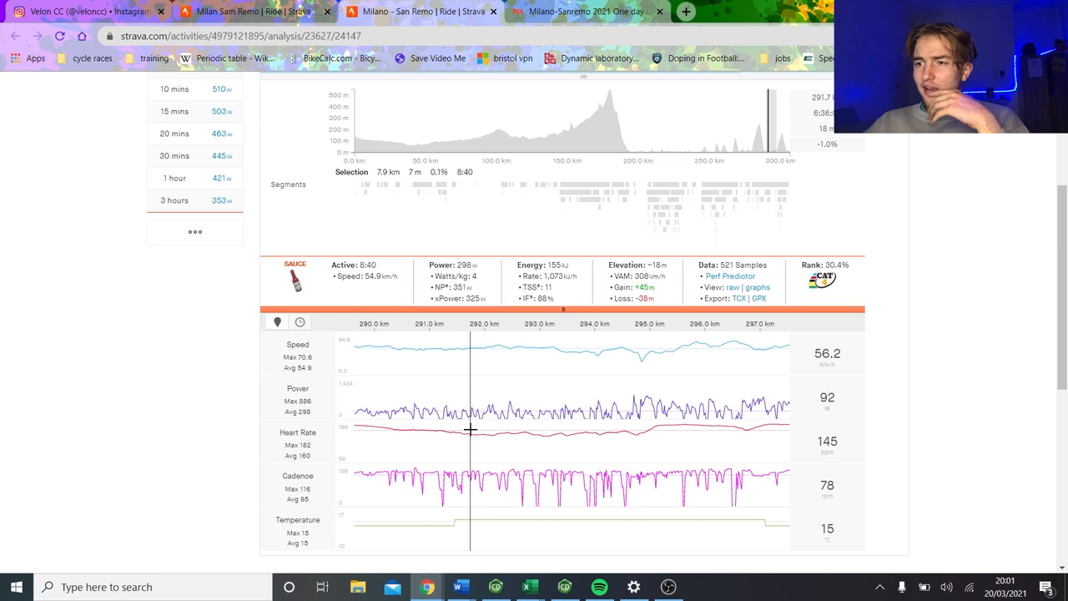
{"action": "mouse_move", "coordinate": [467, 433]}
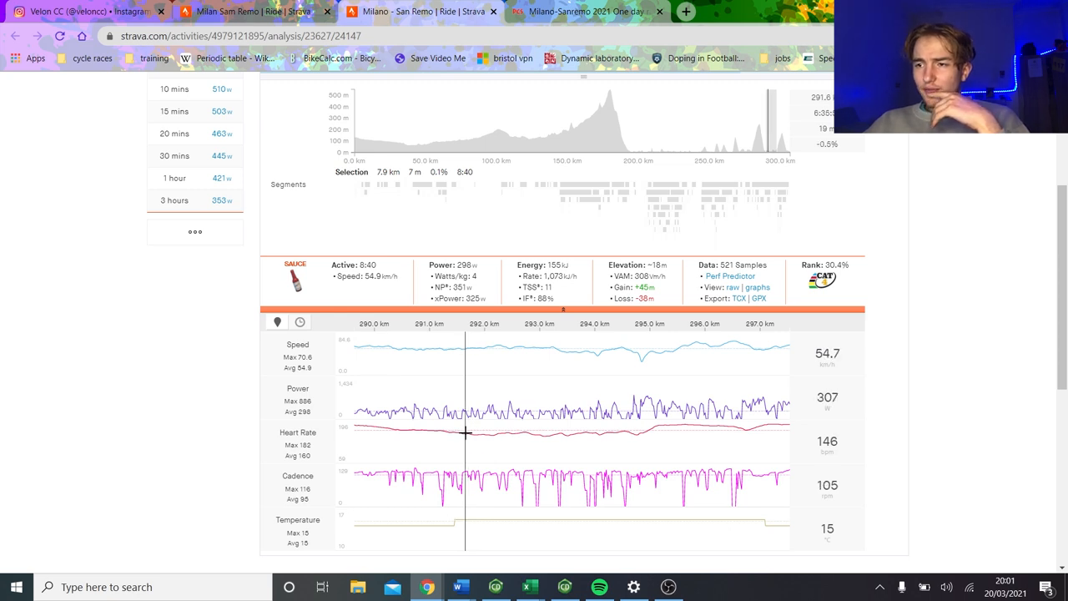
{"action": "mouse_move", "coordinate": [568, 441]}
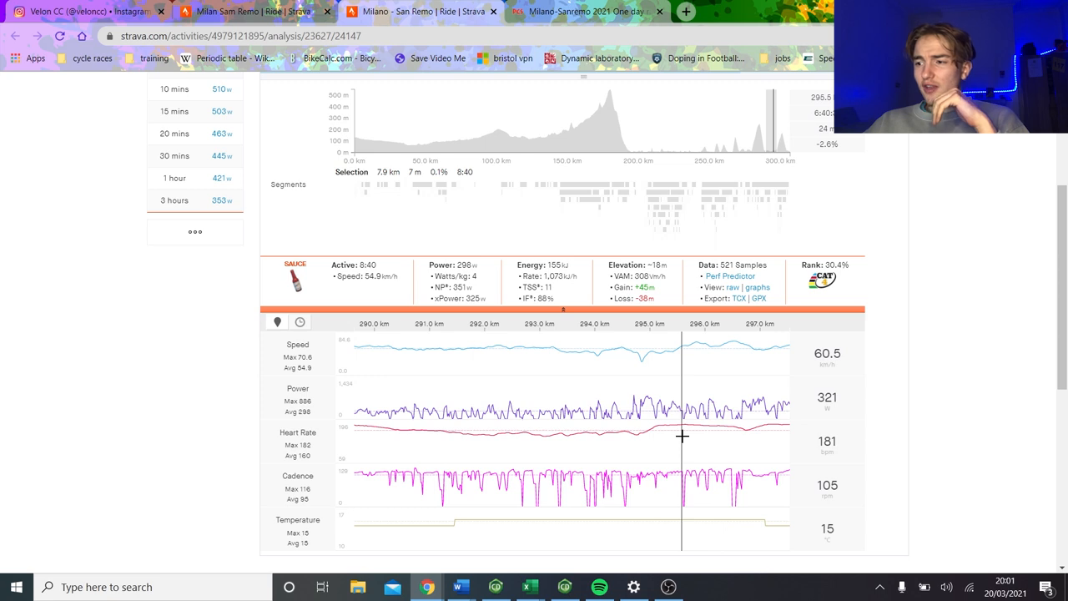
{"action": "mouse_move", "coordinate": [798, 130]}
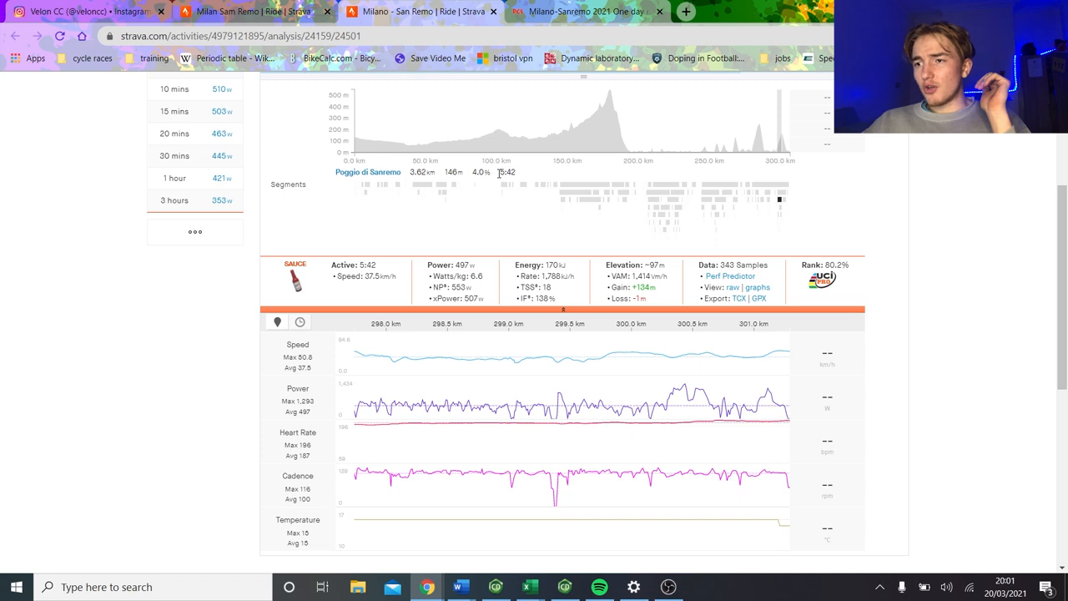
{"action": "mouse_move", "coordinate": [577, 309]}
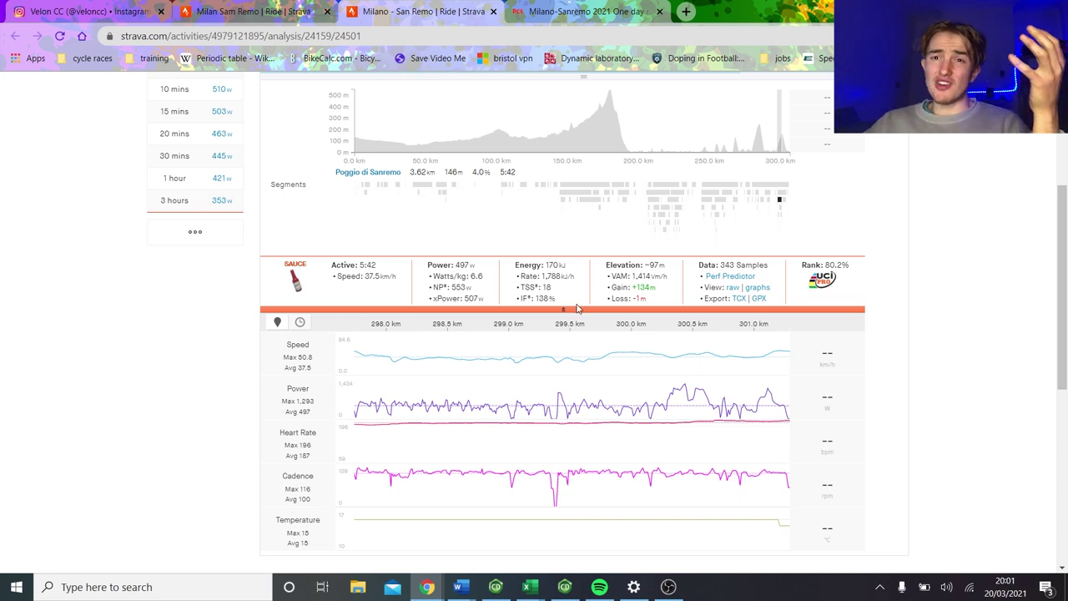
Switch best efforts to Peak Power, showing 1,177 W for 5 s and 707 W for 1 min.
{"action": "scroll", "scroll_direction": "up", "scroll_amount": 3}
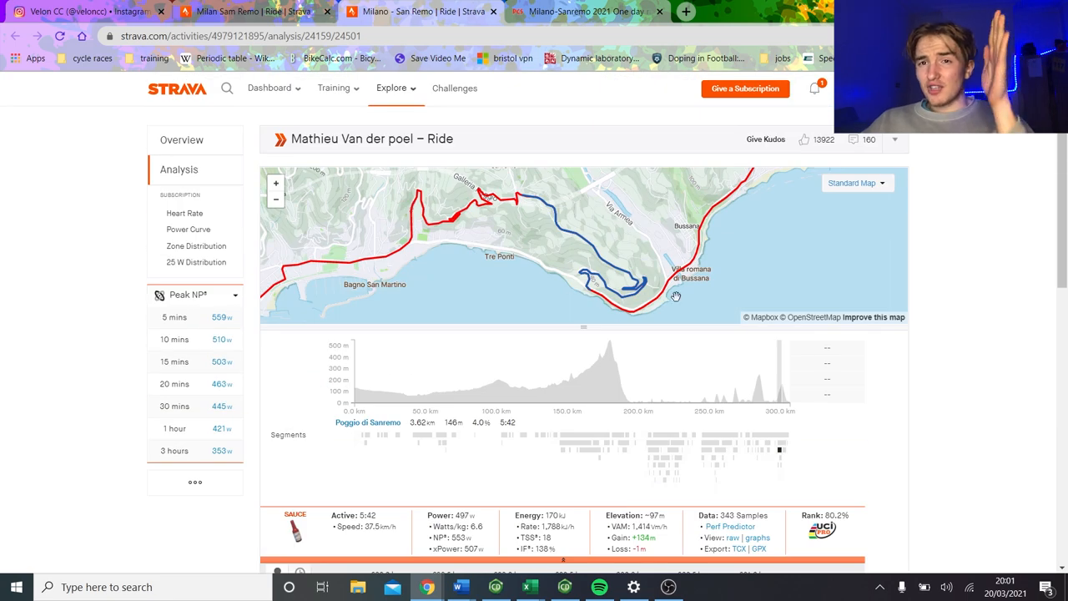
{"action": "scroll", "scroll_direction": "down", "scroll_amount": 3}
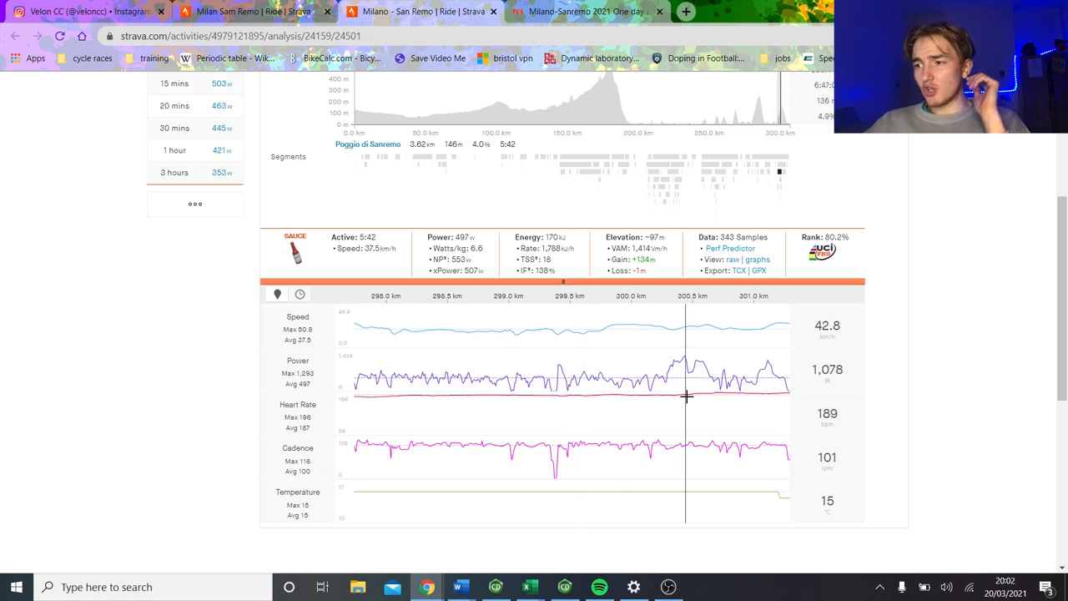
{"action": "mouse_move", "coordinate": [727, 399]}
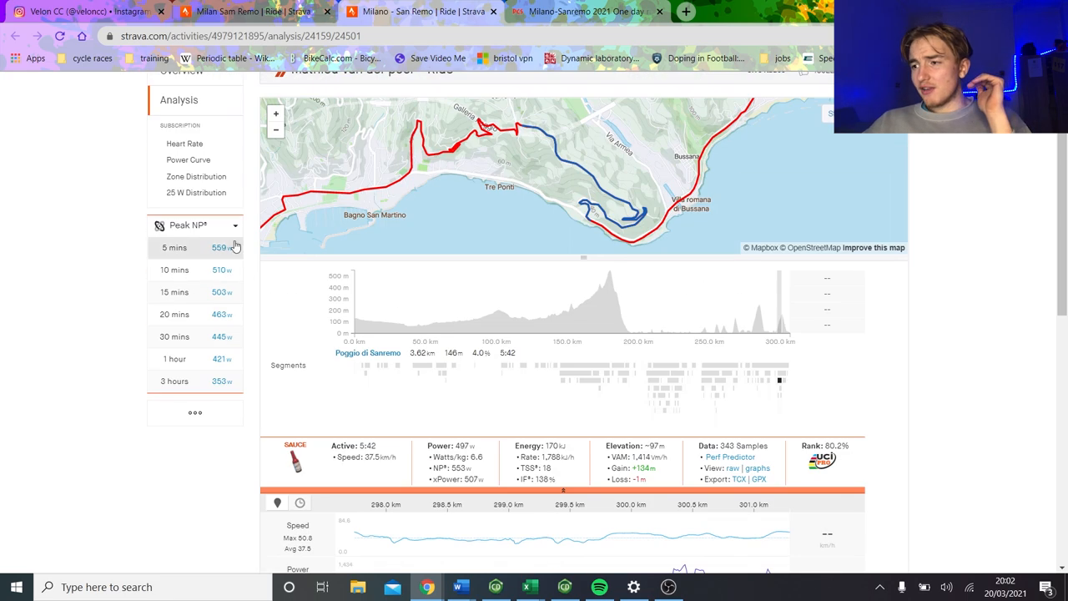
{"action": "left_click", "coordinate": [194, 225]}
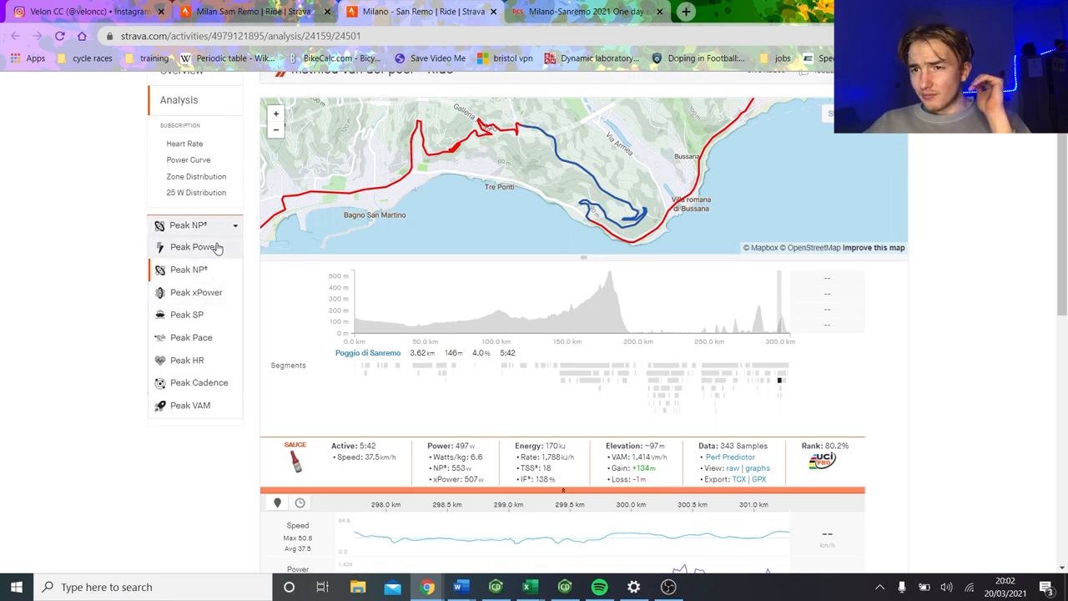
{"action": "left_click", "coordinate": [193, 247]}
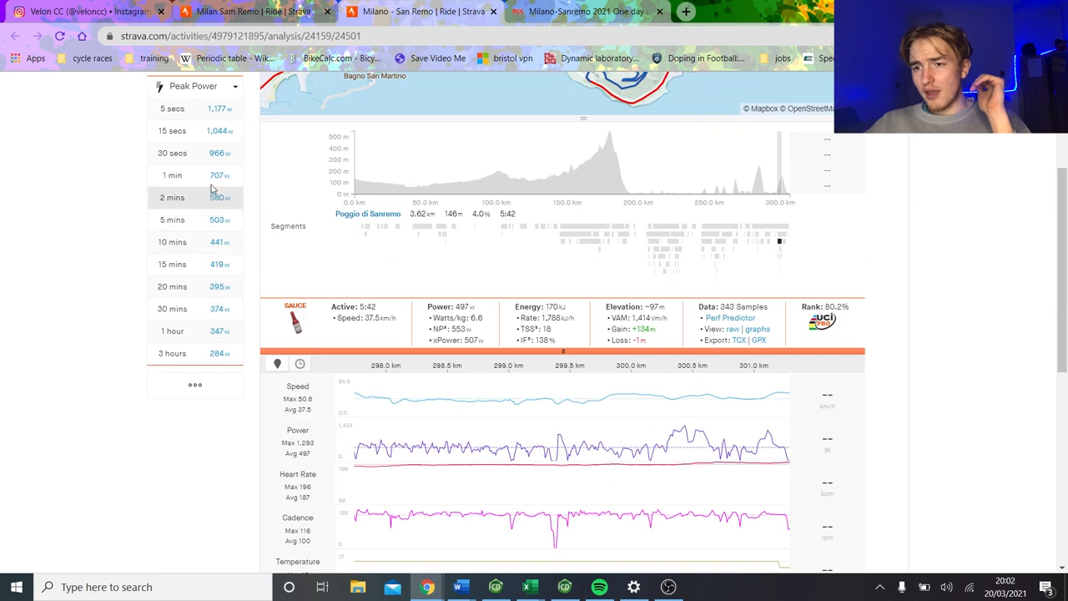
{"action": "scroll", "scroll_direction": "down", "scroll_amount": 3}
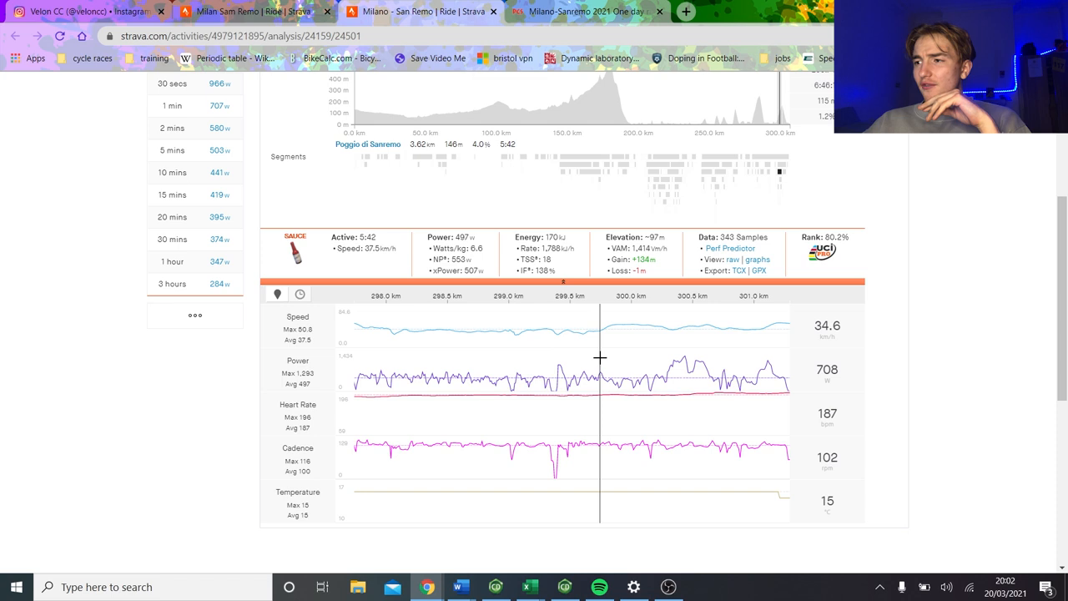
{"action": "mouse_move", "coordinate": [486, 248]}
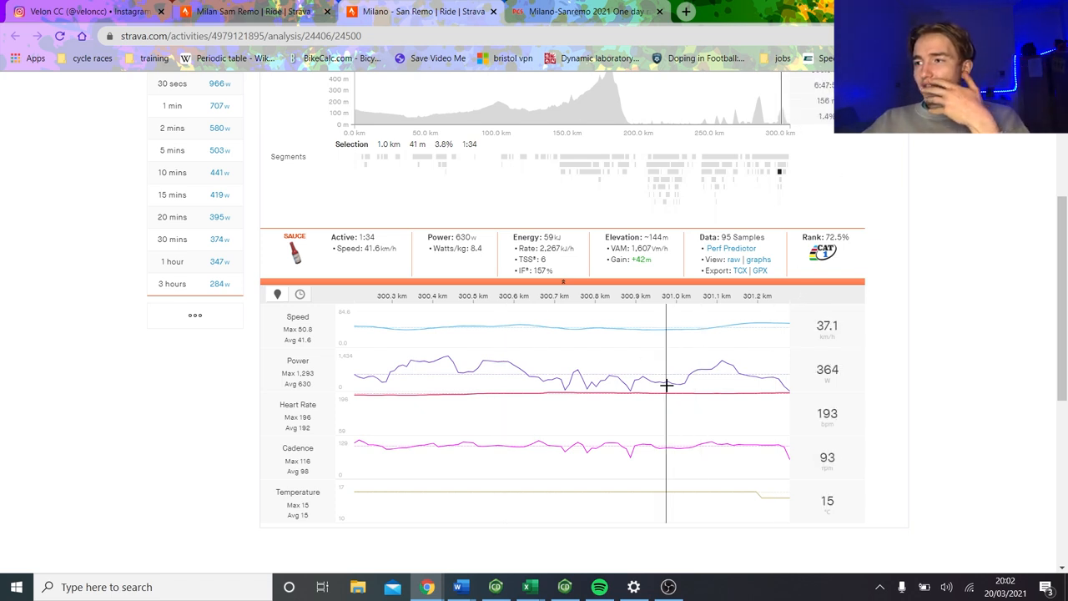
{"action": "mouse_move", "coordinate": [541, 370]}
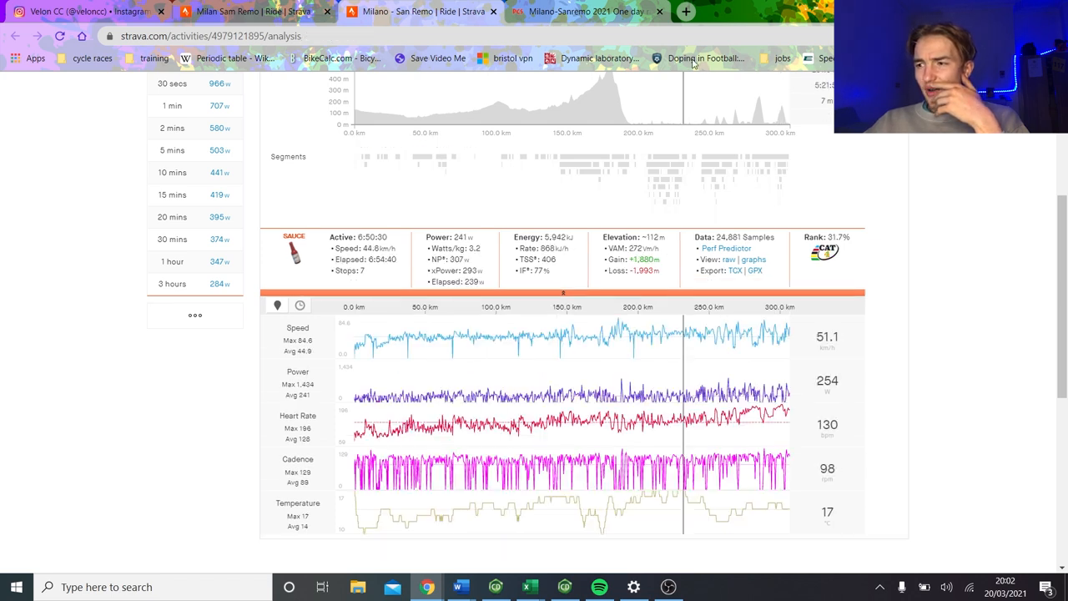
Select the 0.7 km stretch from 306.1 to 306.7 km on Van der Poel's elevation profile.
{"action": "left_click_drag", "start_coordinate": [500, 417], "coordinate": [584, 417]}
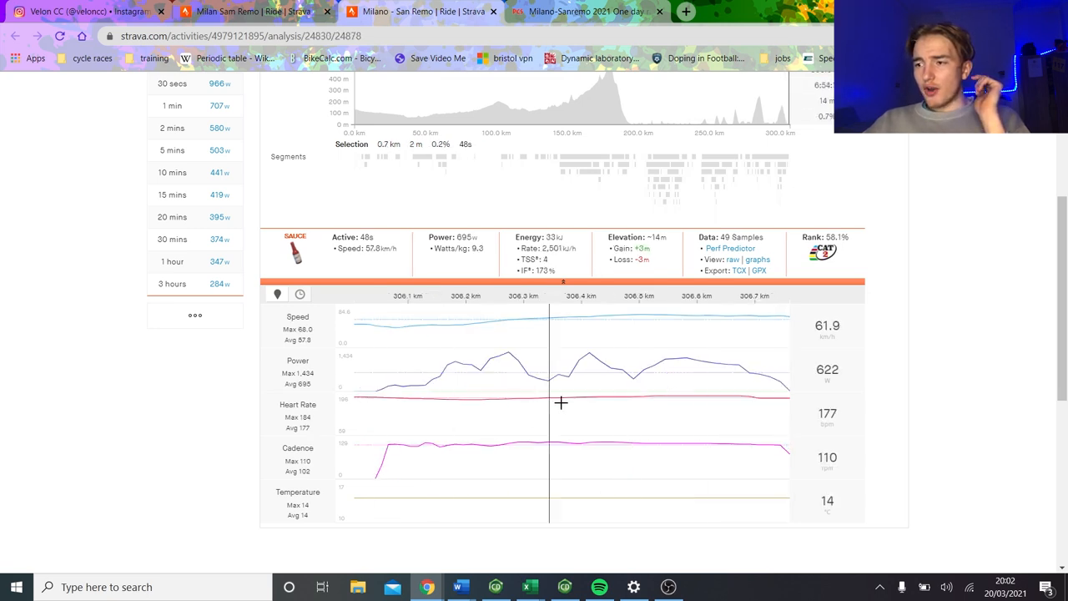
{"action": "mouse_move", "coordinate": [724, 406]}
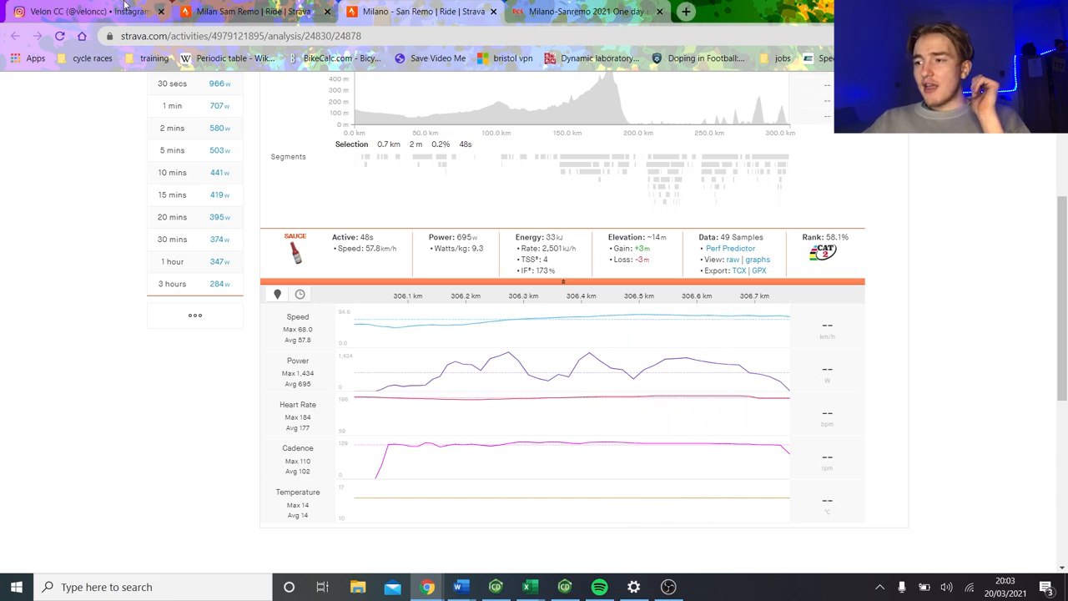
View Velon's Stuyven stats post, then return to Pidcock's last-hour analysis (276 W, 47.4 km/h).
{"action": "left_click", "coordinate": [84, 12]}
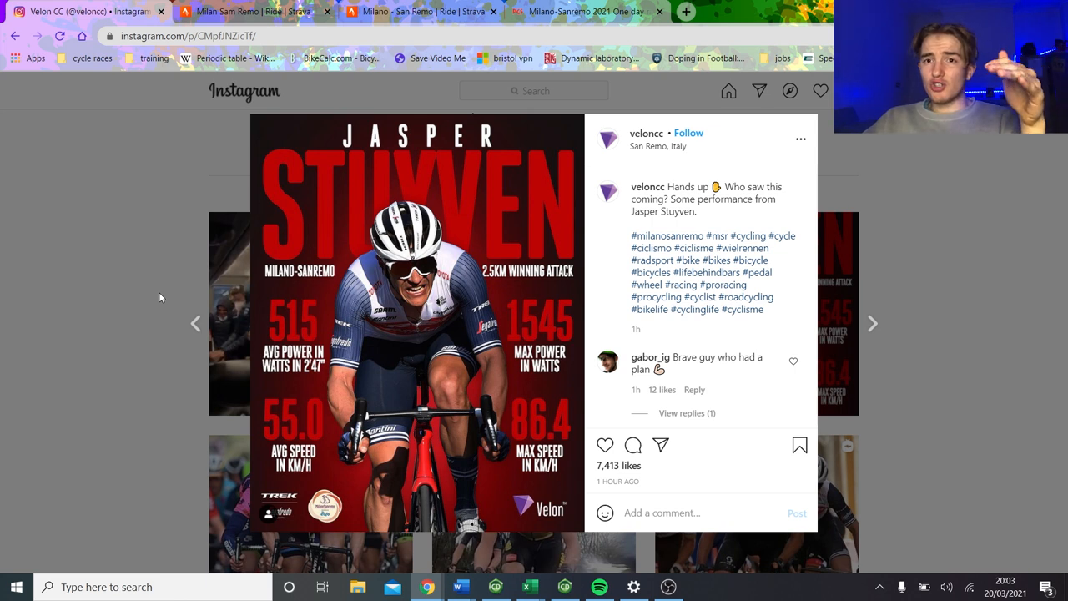
{"action": "mouse_move", "coordinate": [145, 267]}
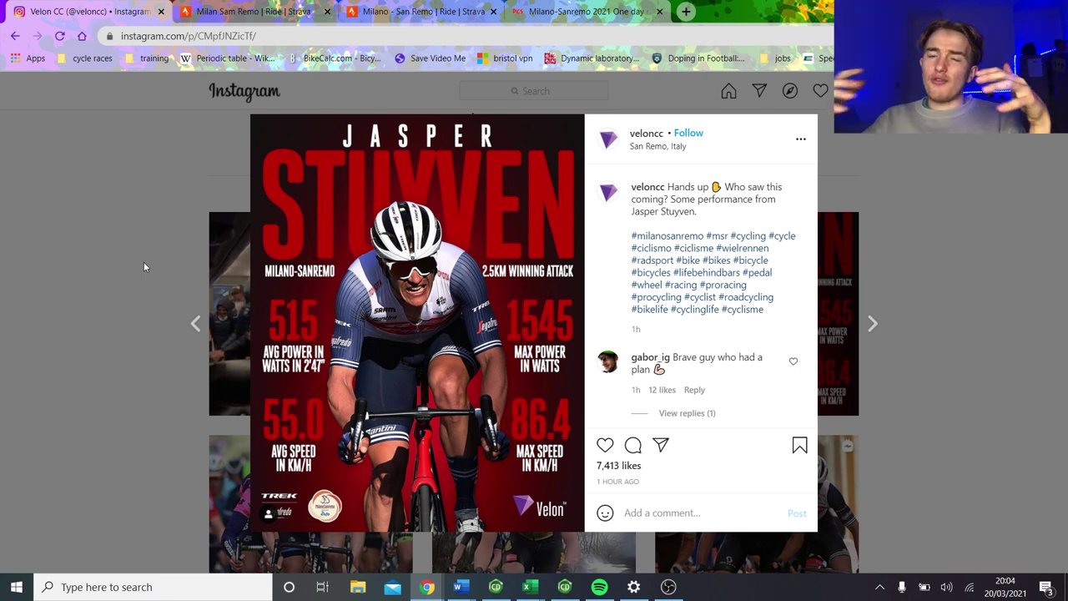
{"action": "left_click", "coordinate": [250, 12]}
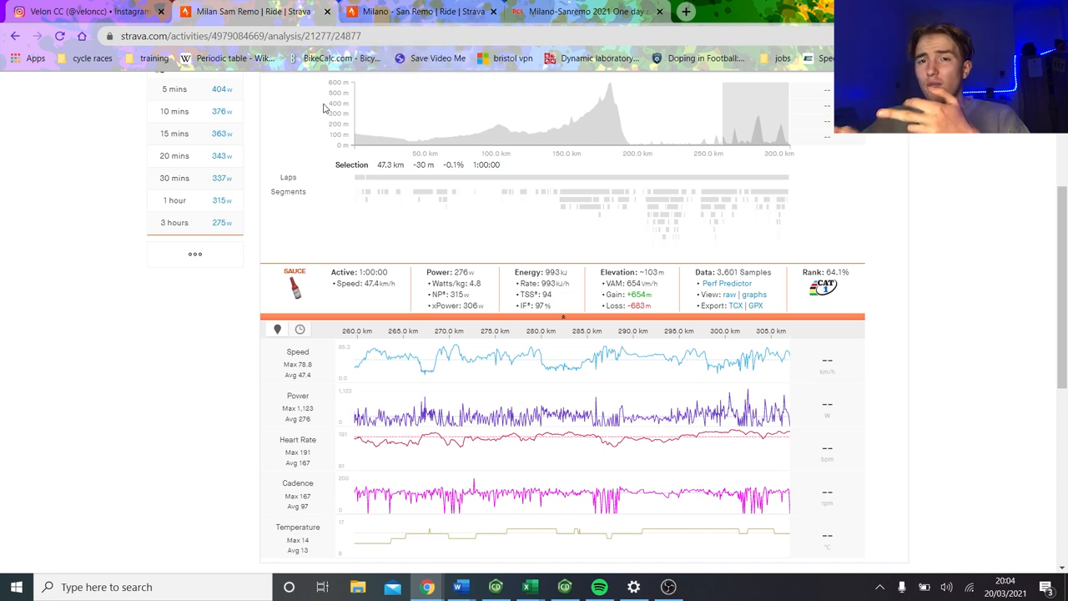
Recheck Stuyven's post, then show Van der Poel's full ride: 241 W average, 307 W NP.
{"action": "left_click", "coordinate": [83, 10]}
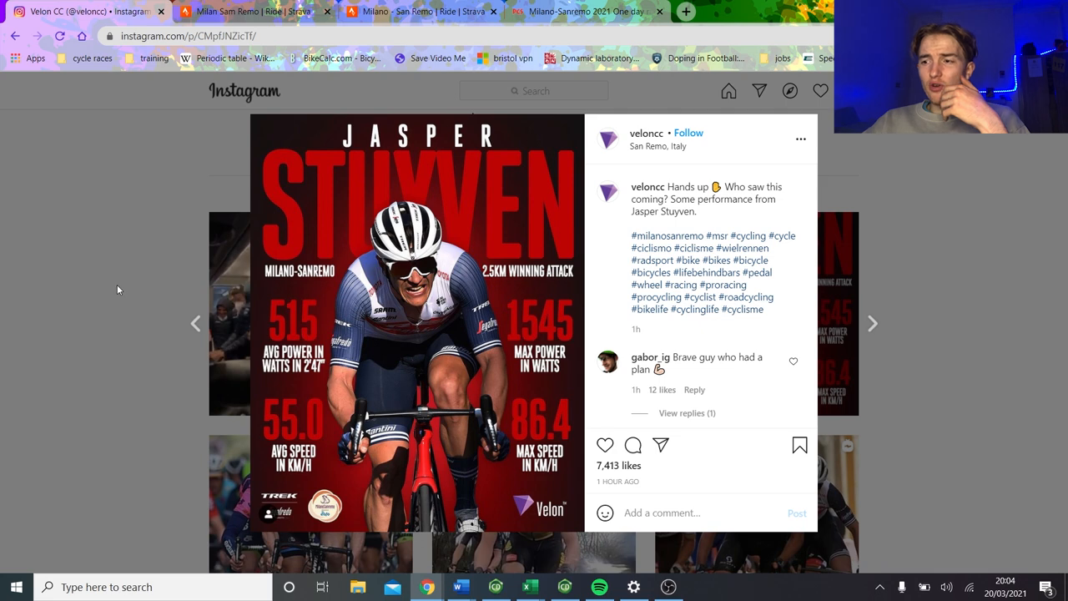
{"action": "mouse_move", "coordinate": [145, 237]}
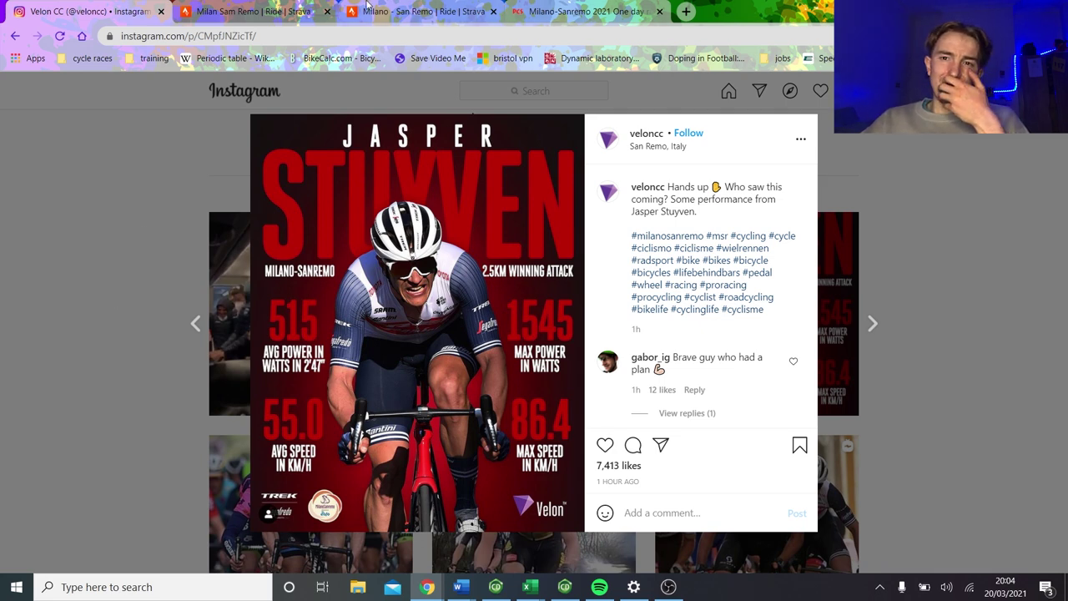
{"action": "left_click", "coordinate": [408, 13]}
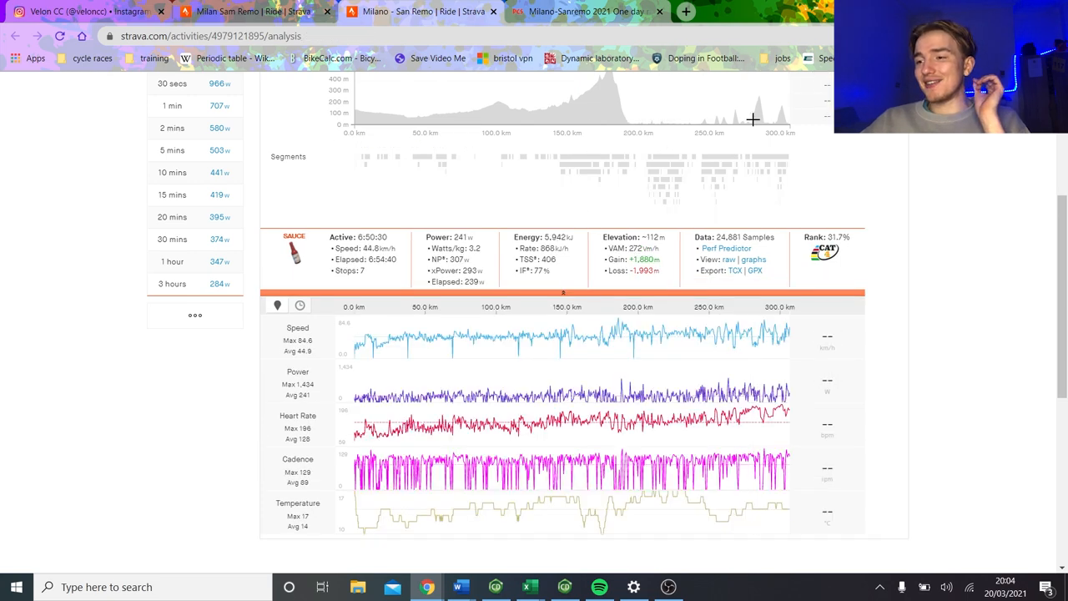